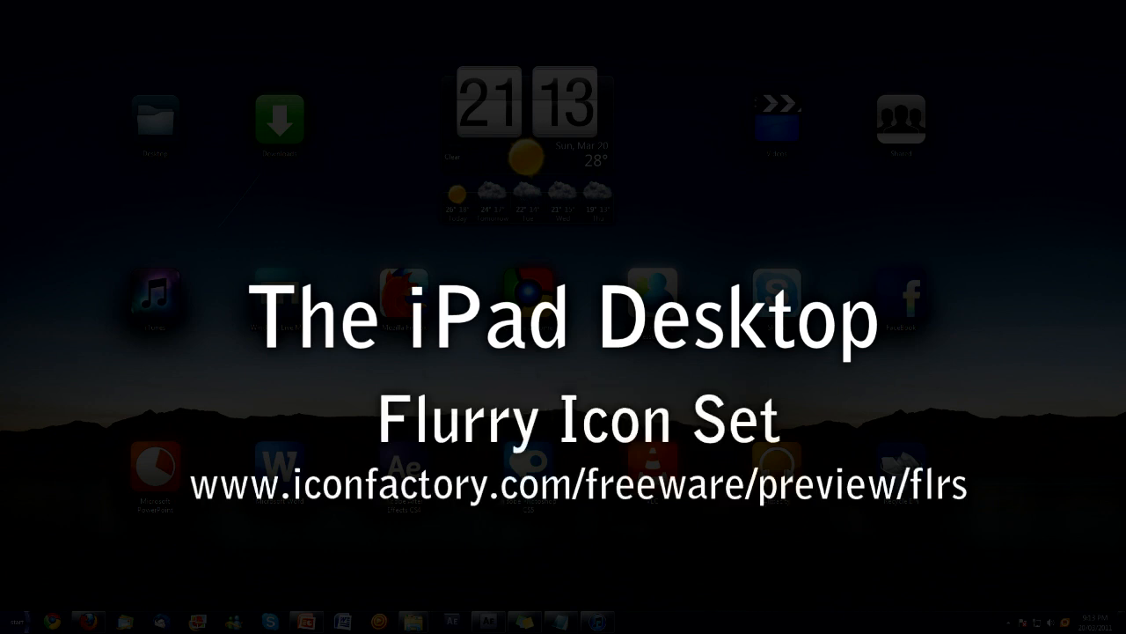
# Search Google for 'Flurry Icons' and browse the Iconfactory article about them.
pyautogui.write('Flurry Icons')
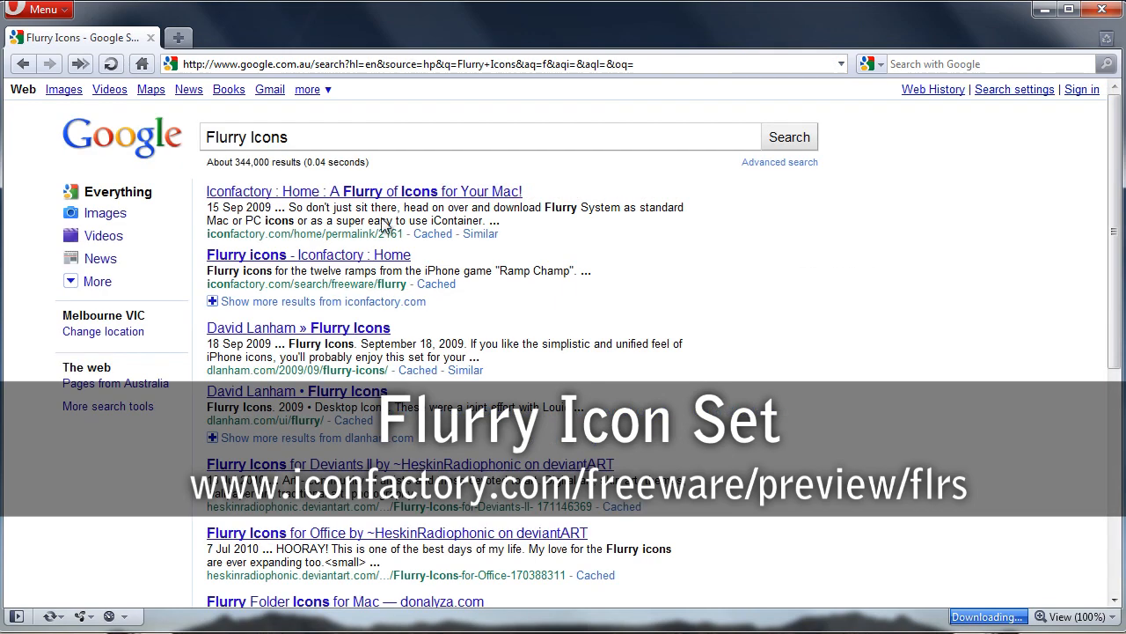
pyautogui.click(364, 191)
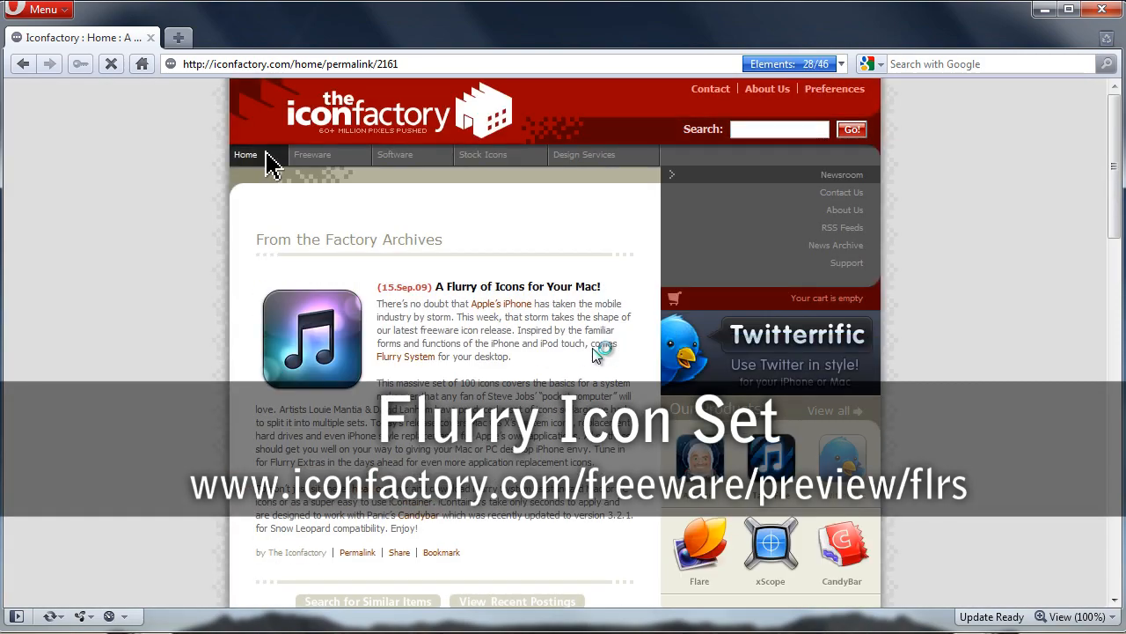
pyautogui.scroll(-3)
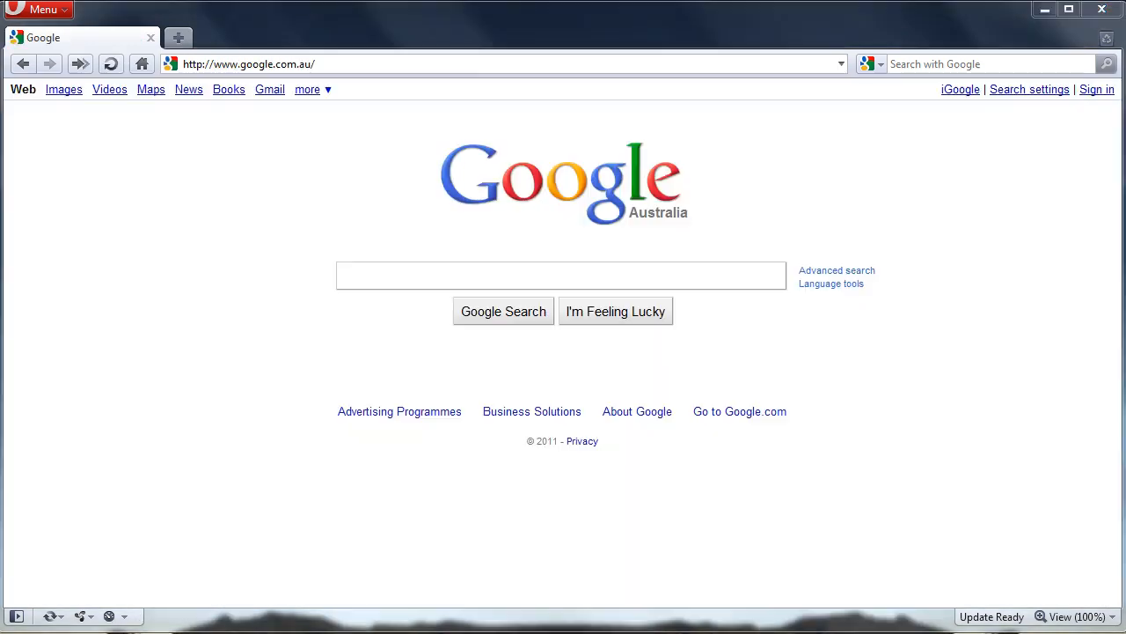
# Search Google for 'Fences' and reach Stardock's free Fences download page.
pyautogui.write('Fences')
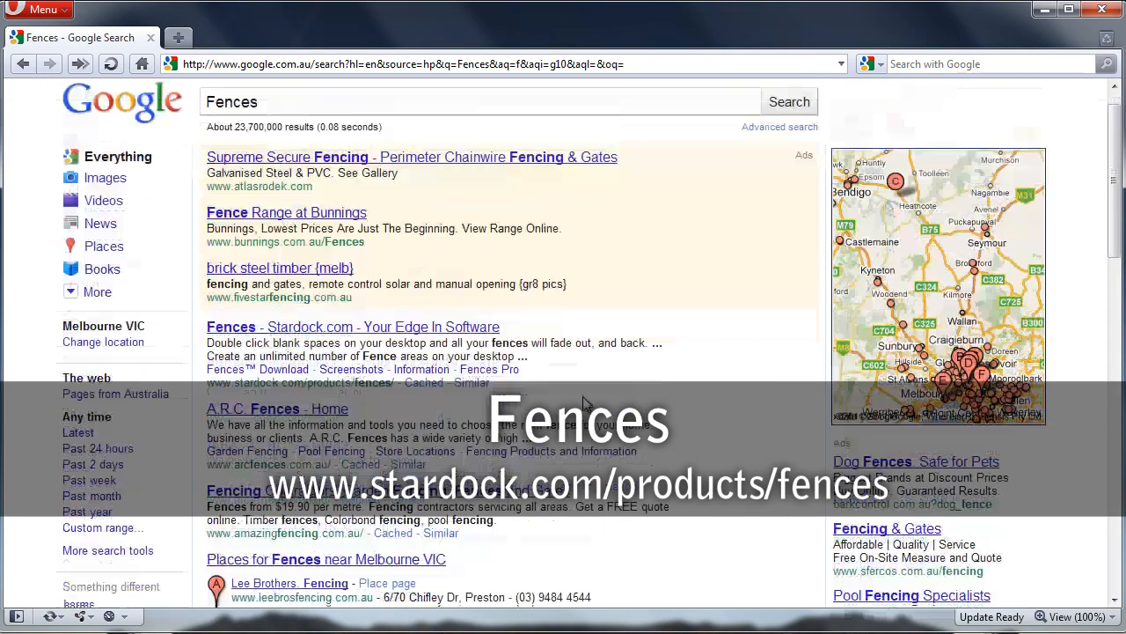
pyautogui.scroll(-3)
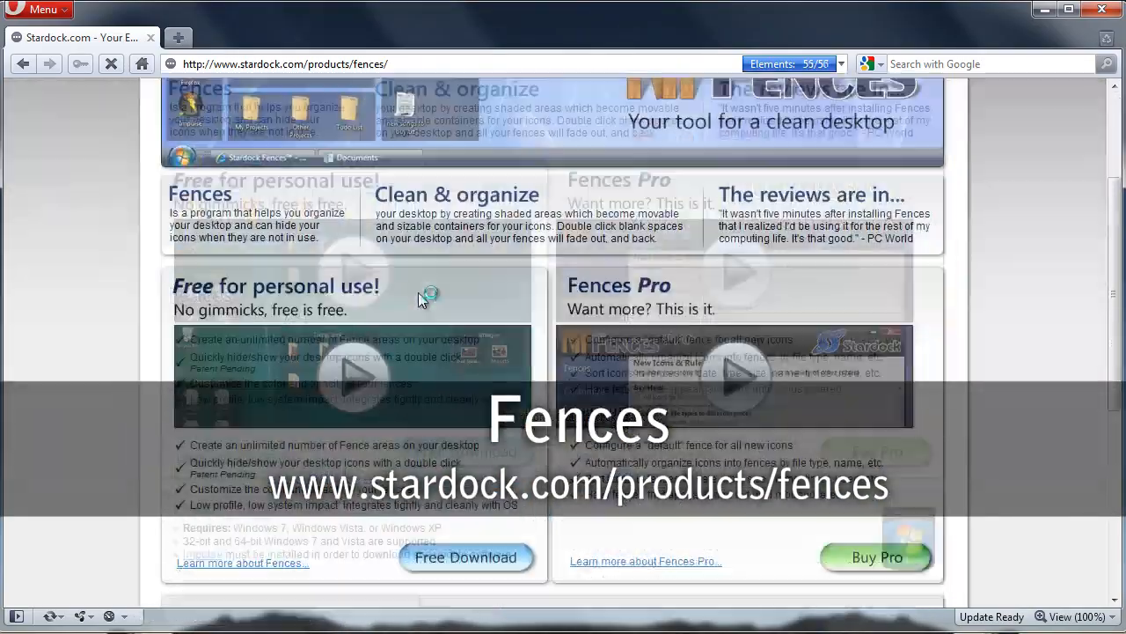
pyautogui.click(465, 557)
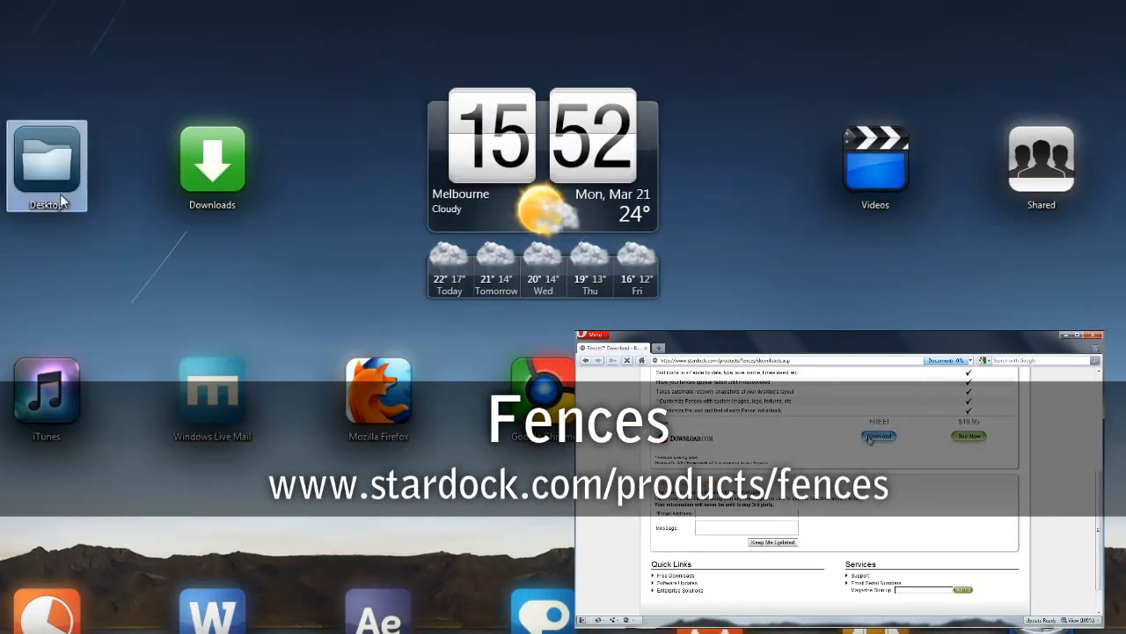
# Download the free version of Stardock Fences.
pyautogui.click(878, 437)
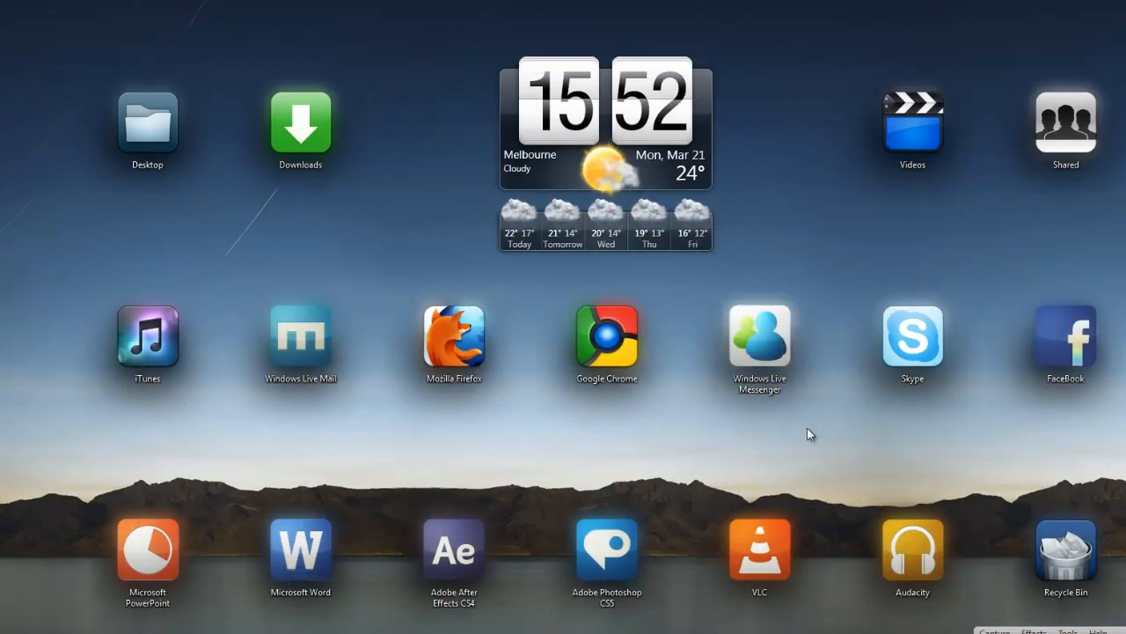
pyautogui.moveTo(255, 453)
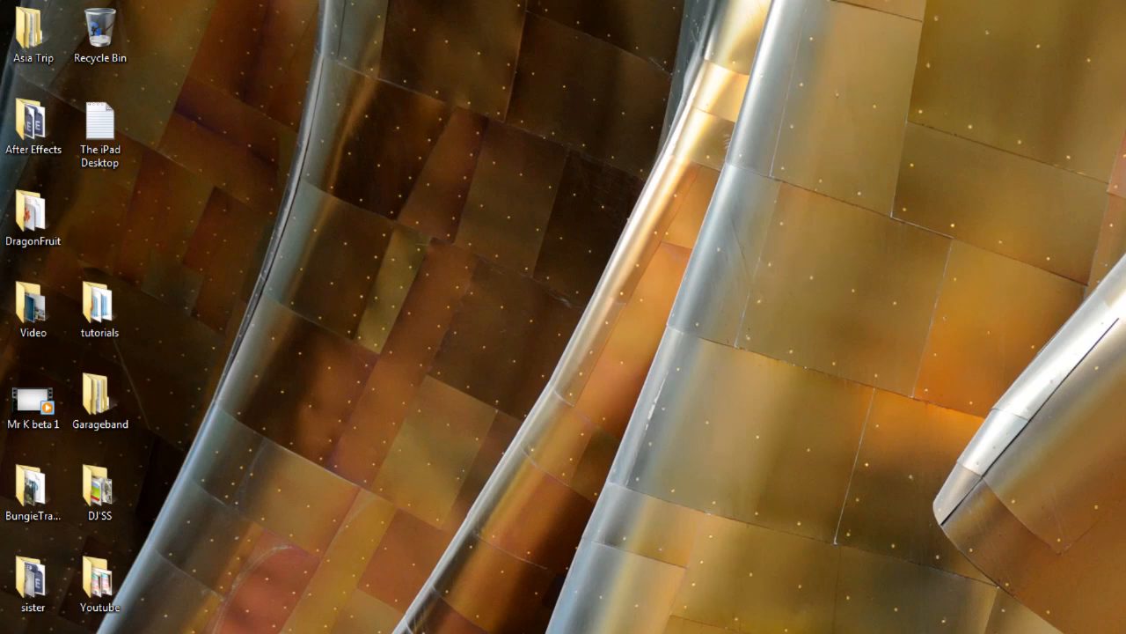
# Switch desktop icons to Large icons, then reopen the desktop View menu to check grid alignment.
pyautogui.rightClick(341, 245)
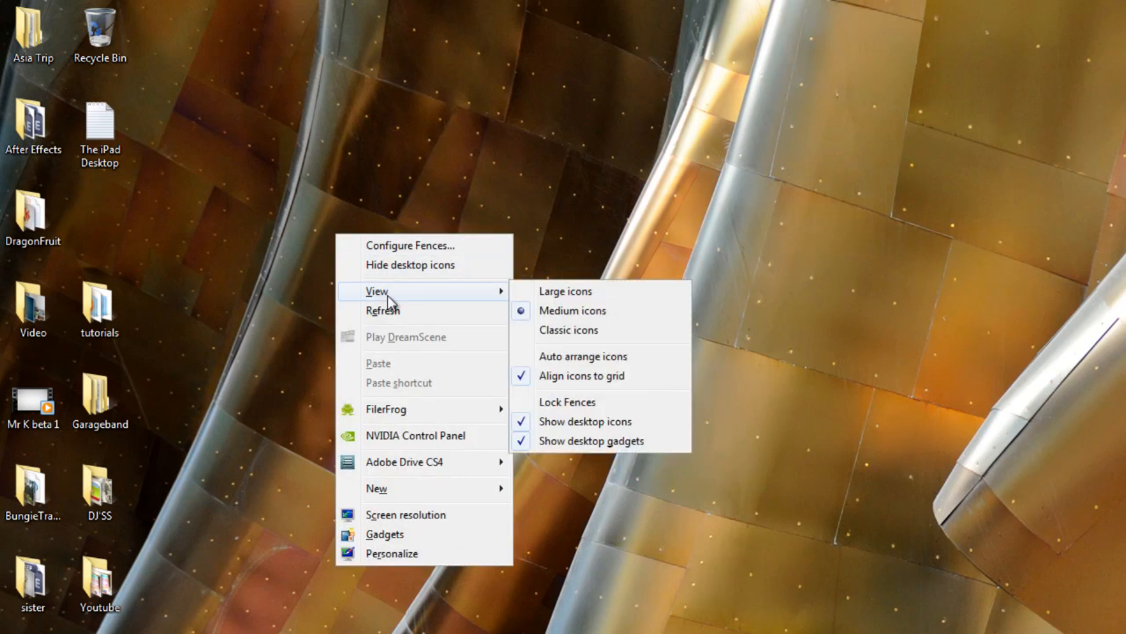
pyautogui.moveTo(598, 290)
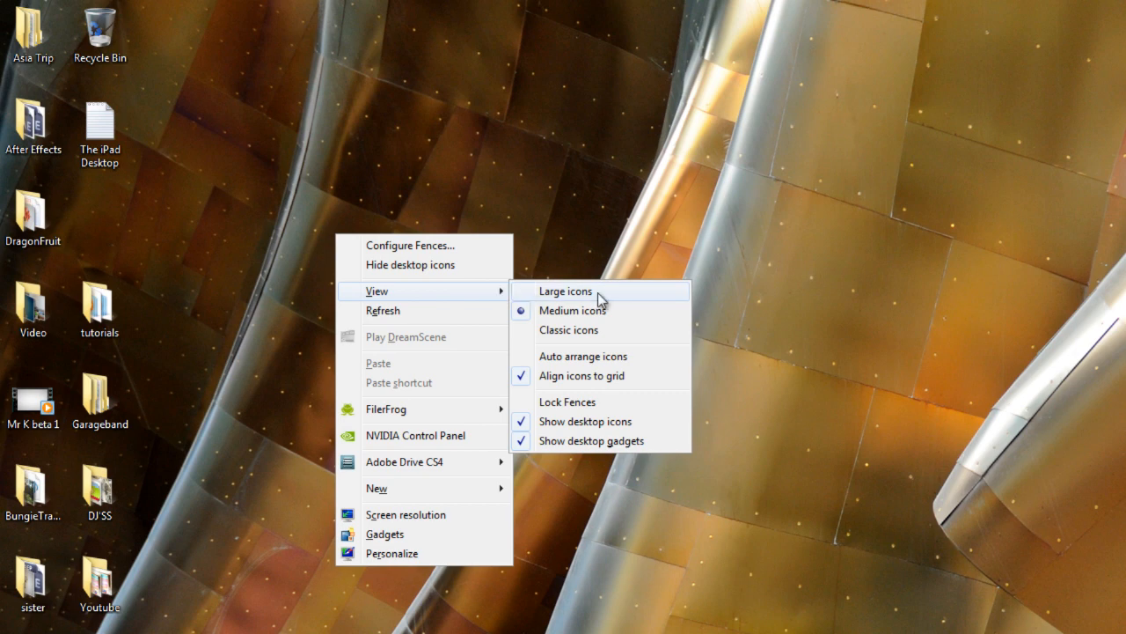
pyautogui.click(564, 291)
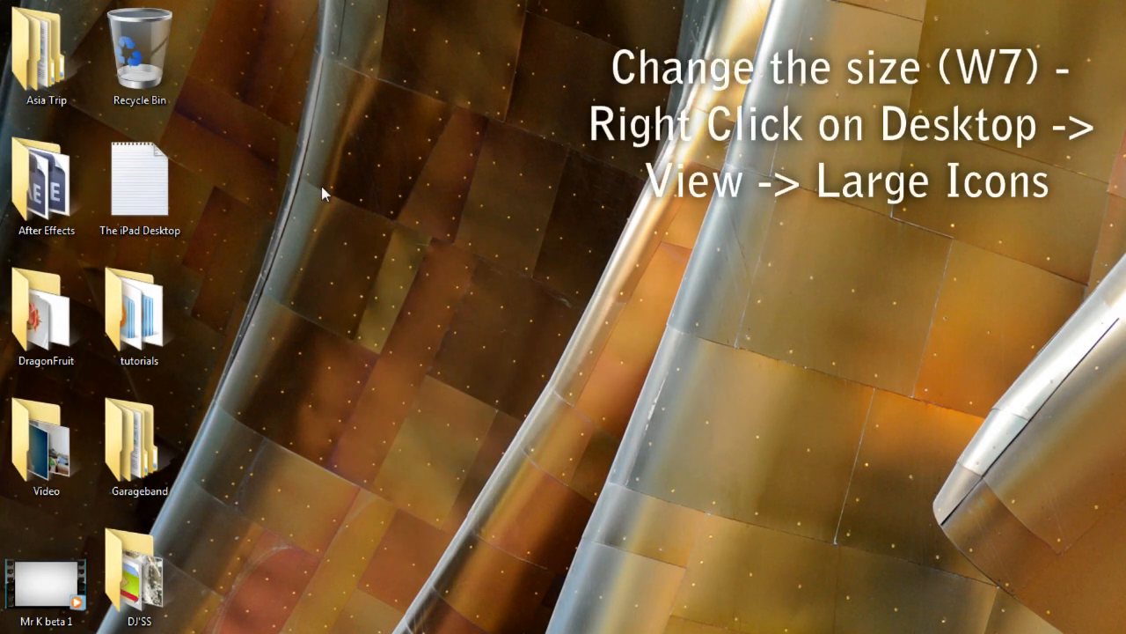
pyautogui.rightClick(323, 194)
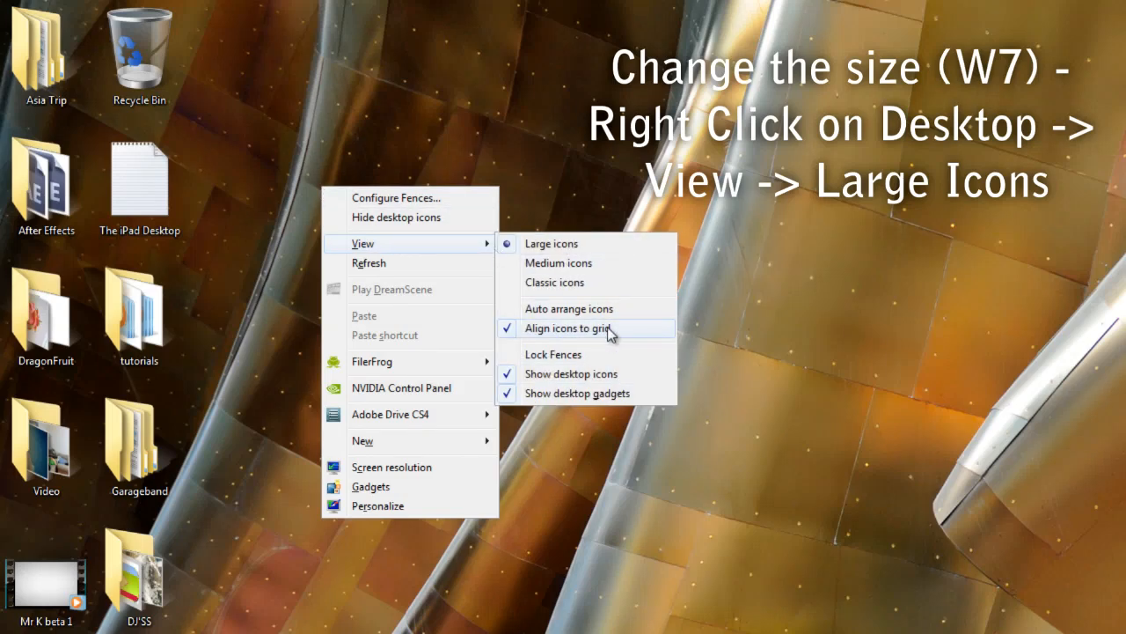
pyautogui.moveTo(592, 341)
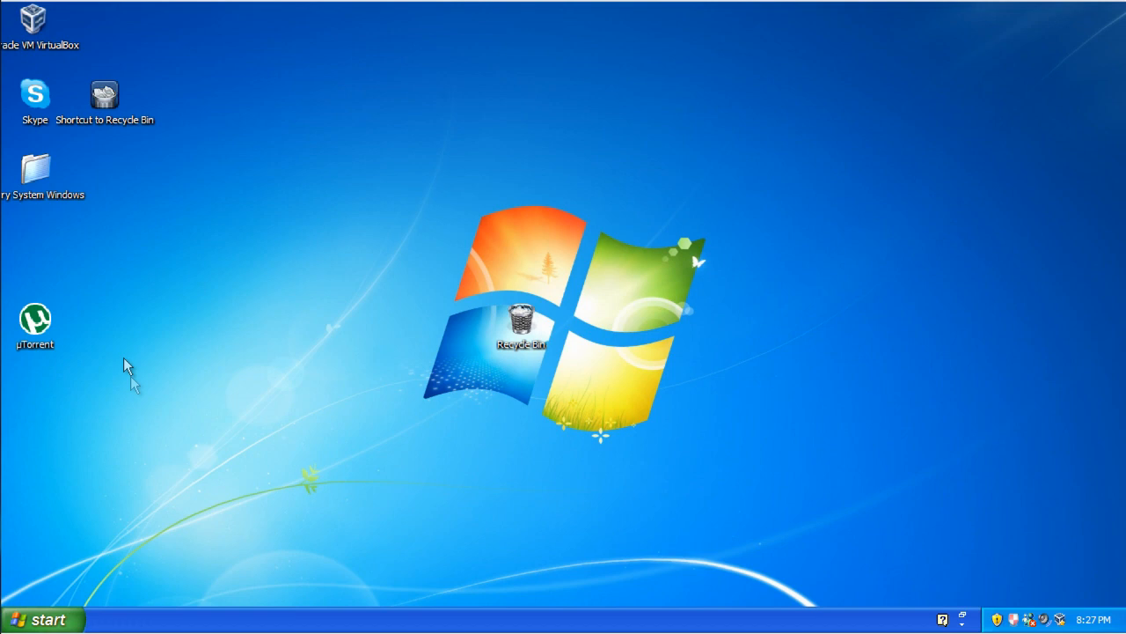
# Set the Item Icon size to 72 in Advanced Appearance and apply the display changes.
pyautogui.moveTo(129, 368); pyautogui.dragTo(35, 53)
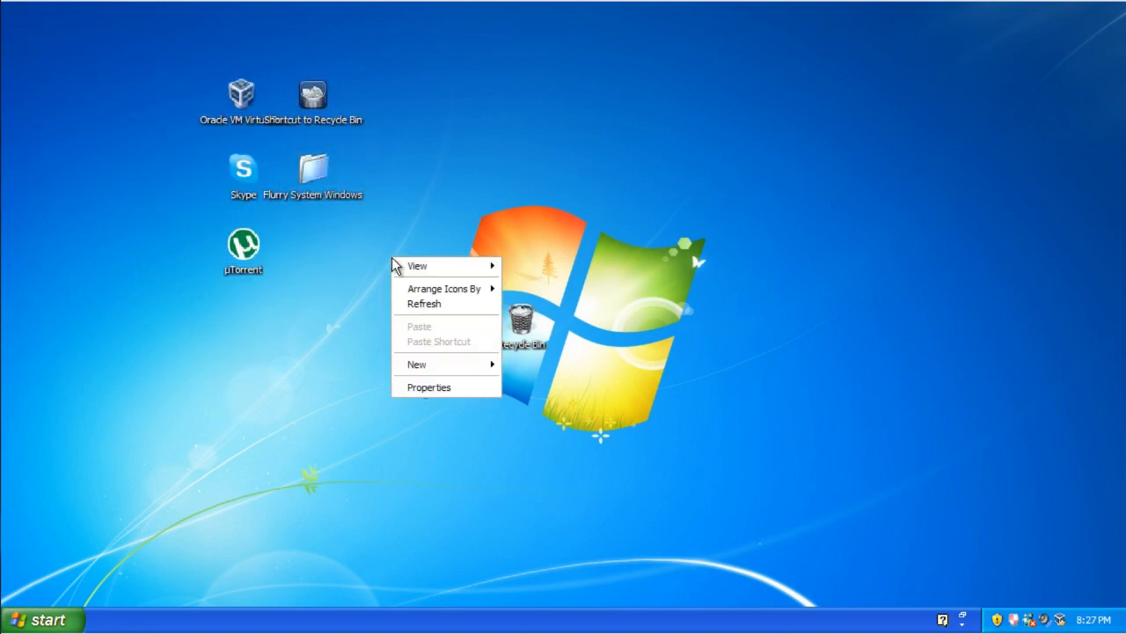
pyautogui.click(429, 388)
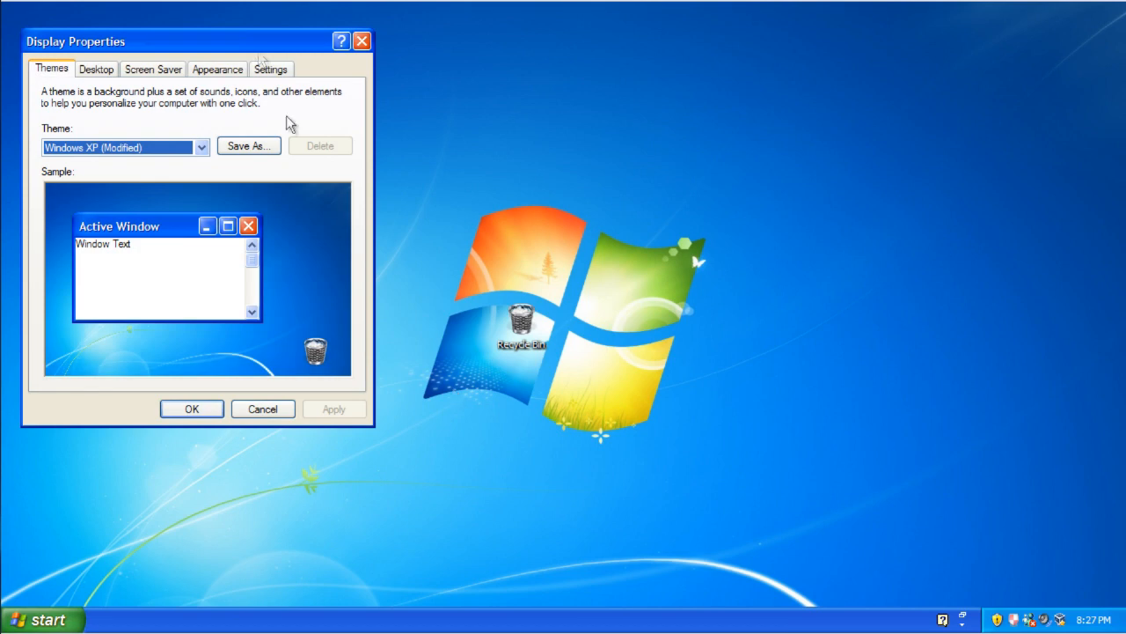
pyautogui.click(217, 69)
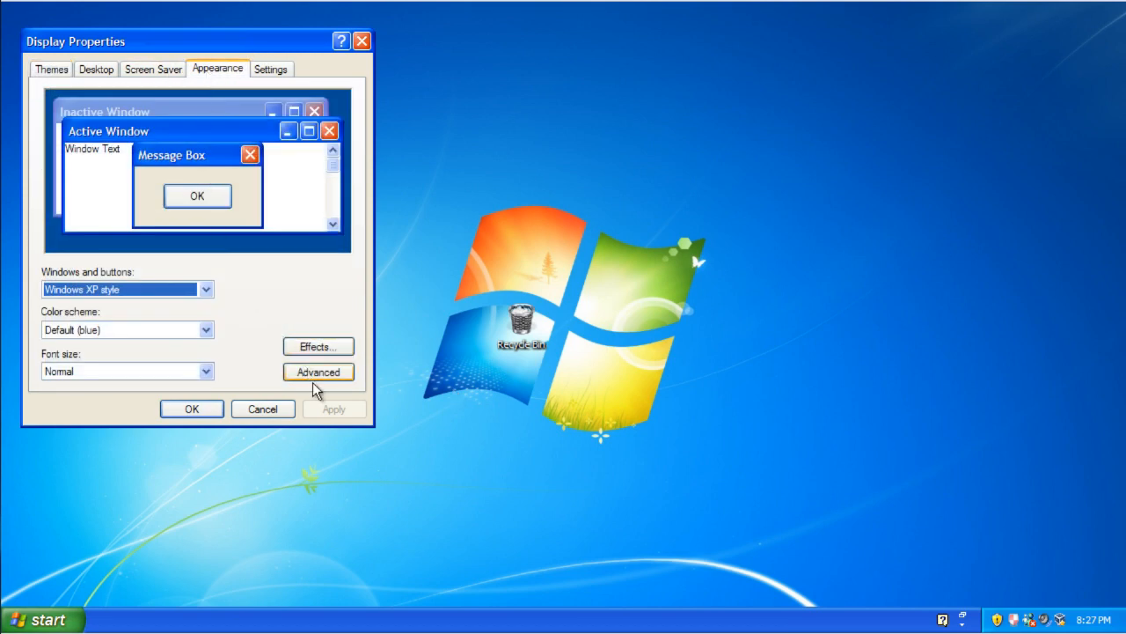
pyautogui.click(318, 371)
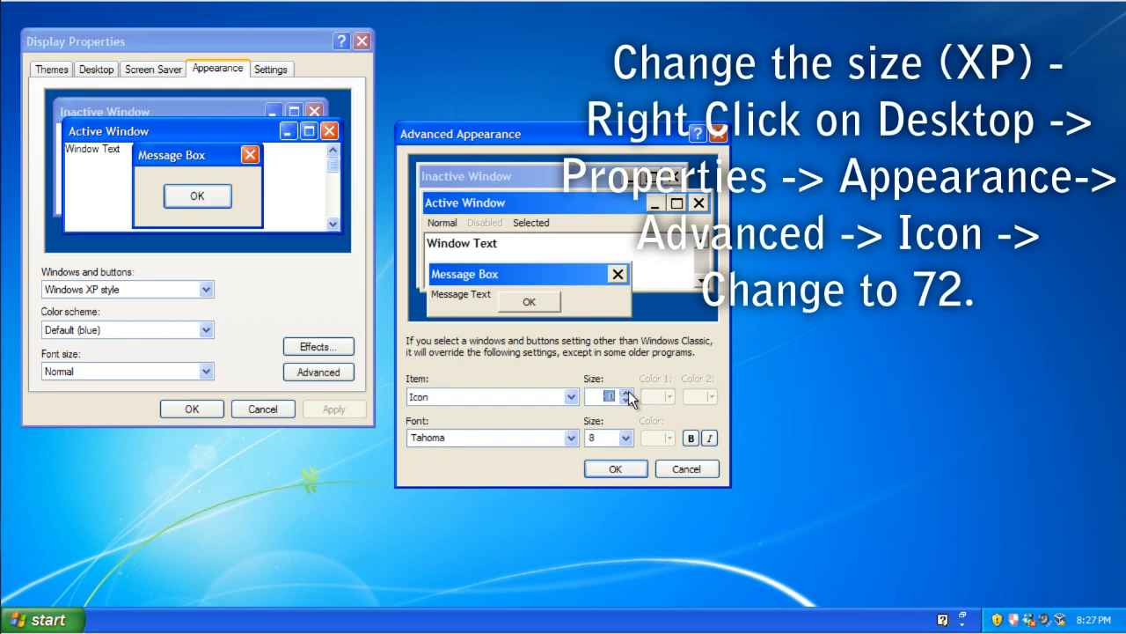
pyautogui.click(627, 393)
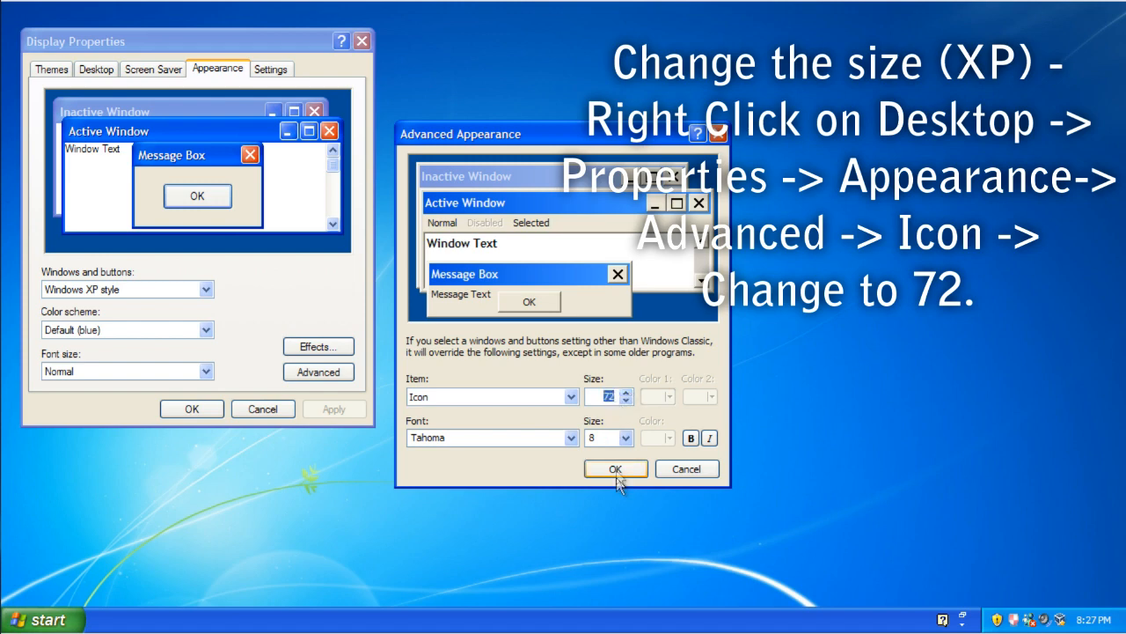
pyautogui.click(617, 468)
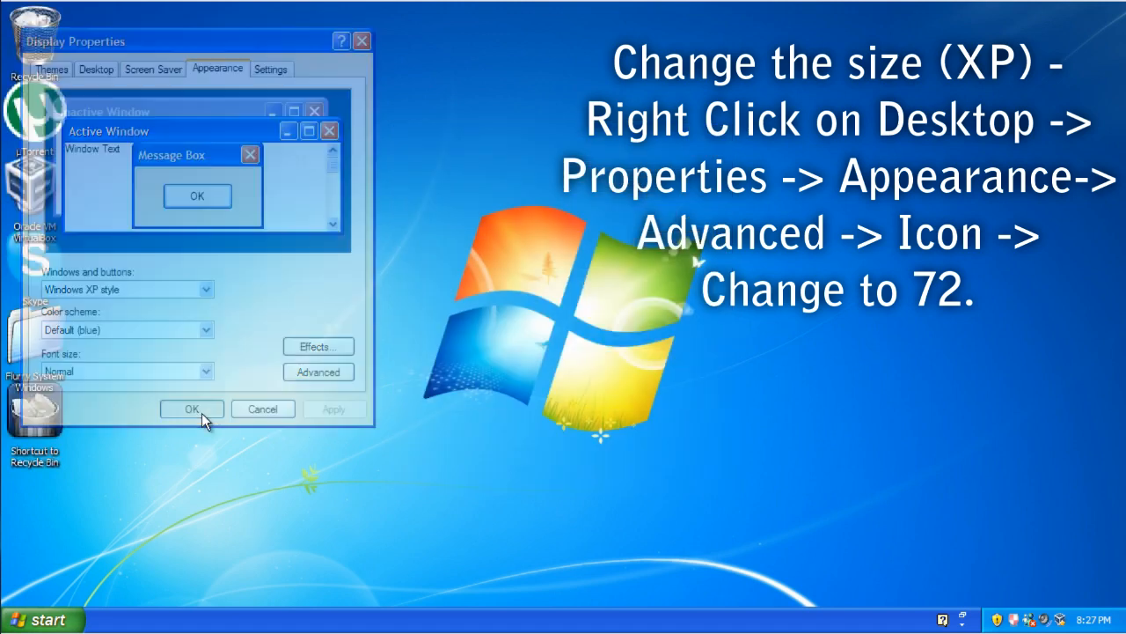
pyautogui.click(192, 408)
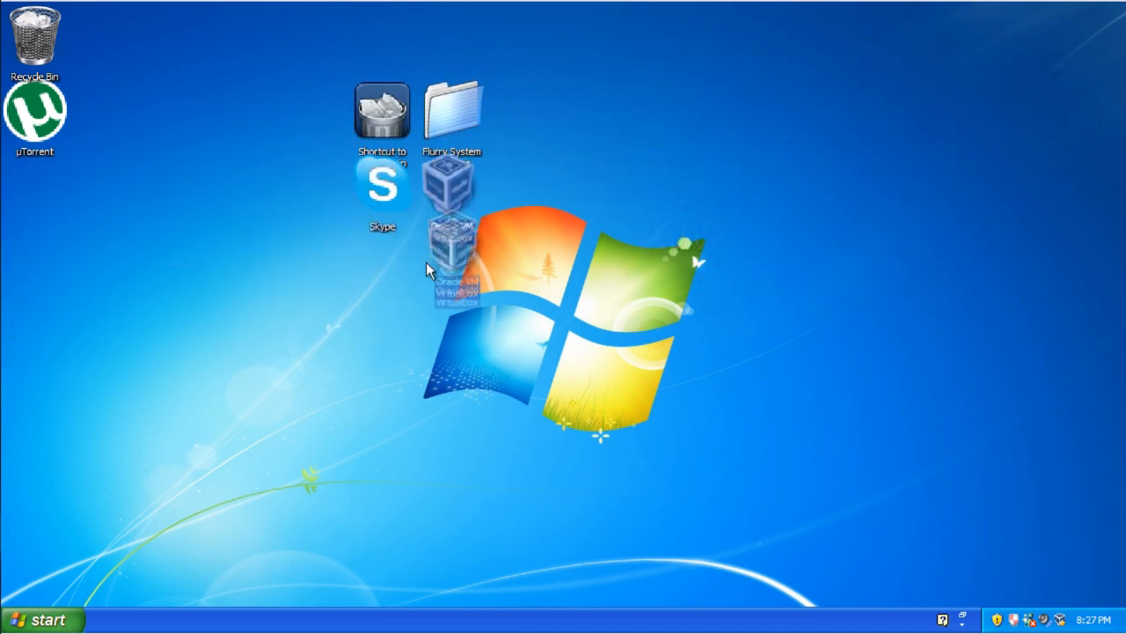
# Drag the VirtualBox icon into the top-centre icon group and deselect the icons.
pyautogui.moveTo(381, 185); pyautogui.dragTo(312, 260)
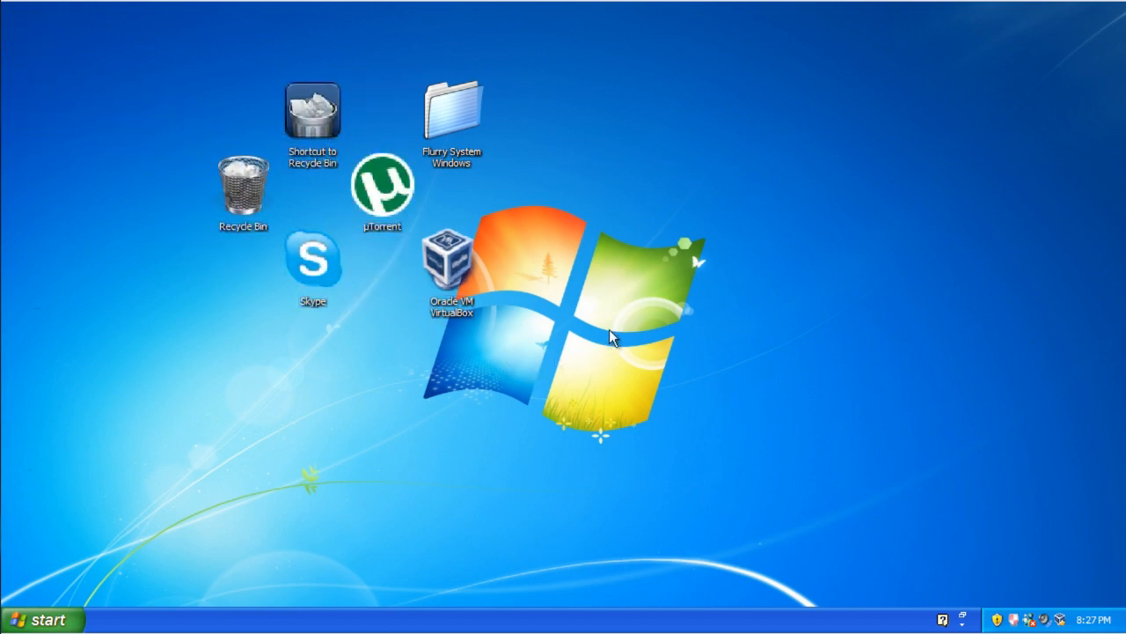
pyautogui.moveTo(775, 137)
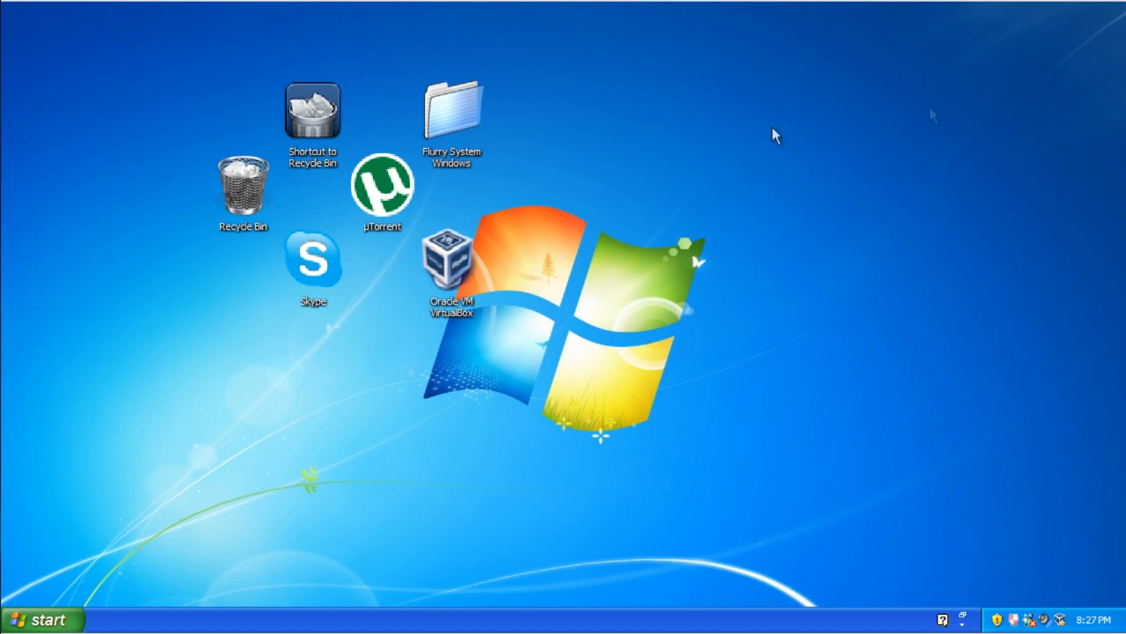
pyautogui.click(39, 618)
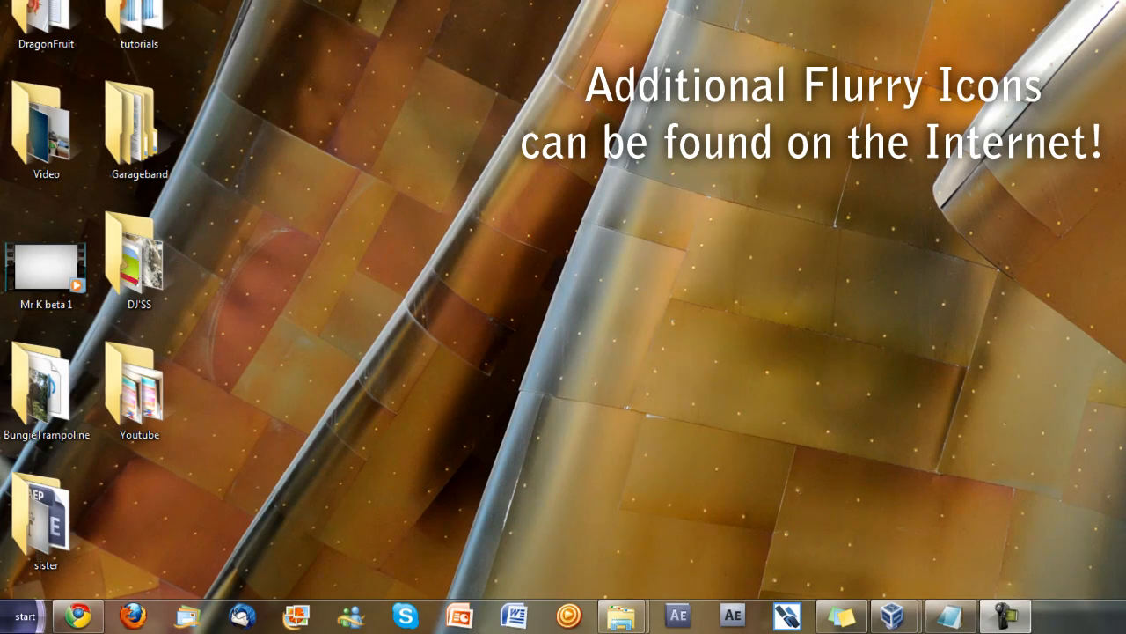
# Add Videos and Windows Media Player shortcuts to the desktop from the Start menu.
pyautogui.click(25, 614)
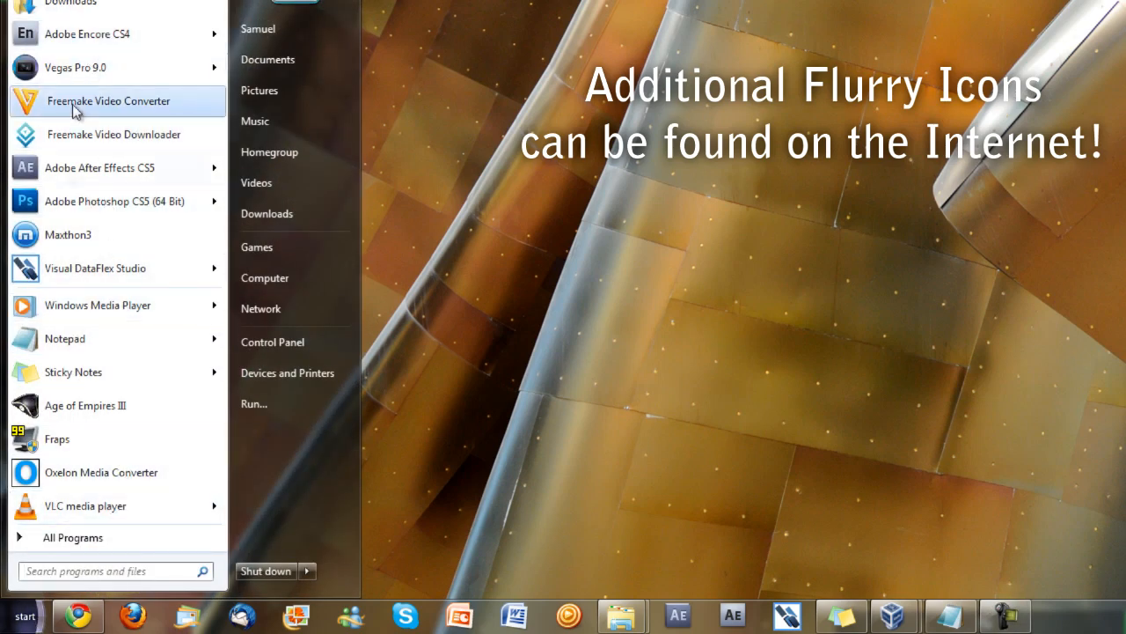
pyautogui.moveTo(97, 368)
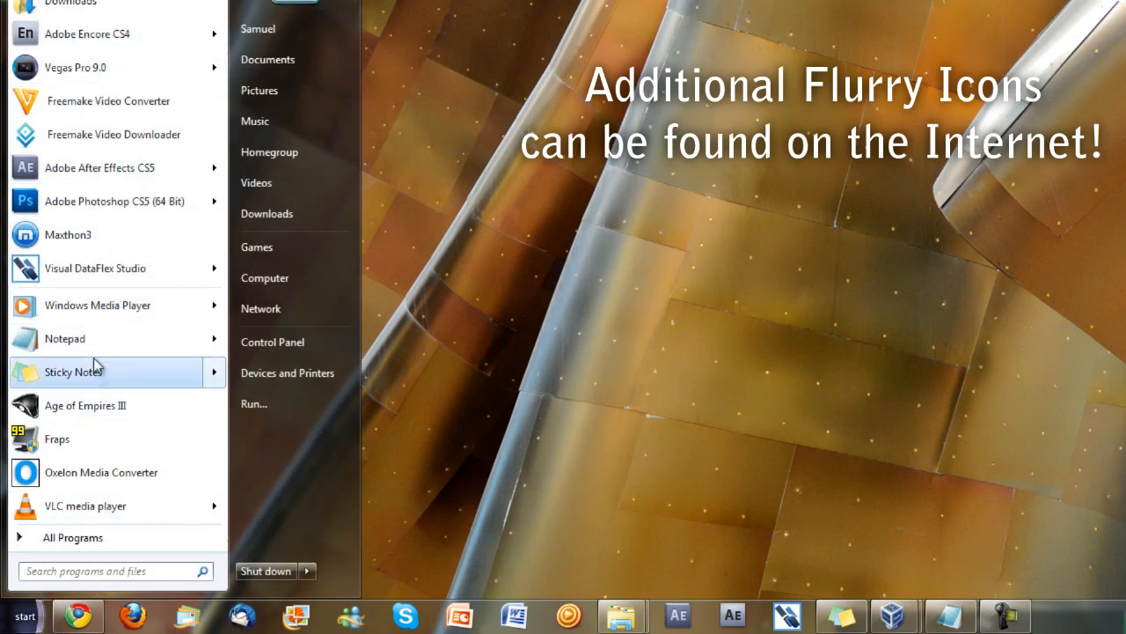
pyautogui.moveTo(256, 182)
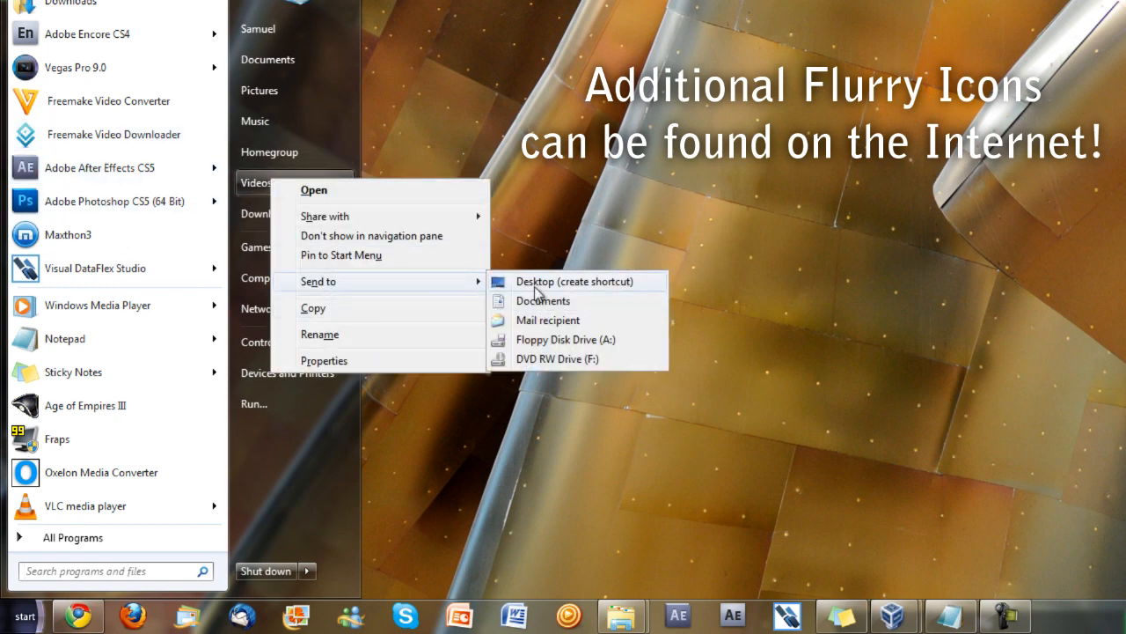
pyautogui.click(574, 280)
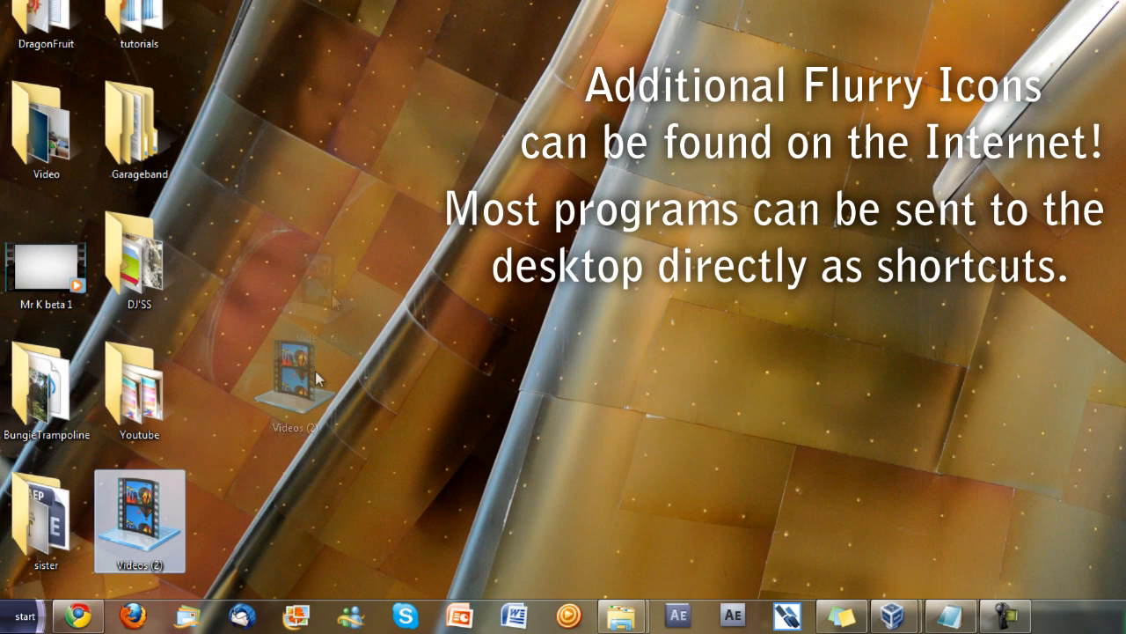
pyautogui.click(24, 614)
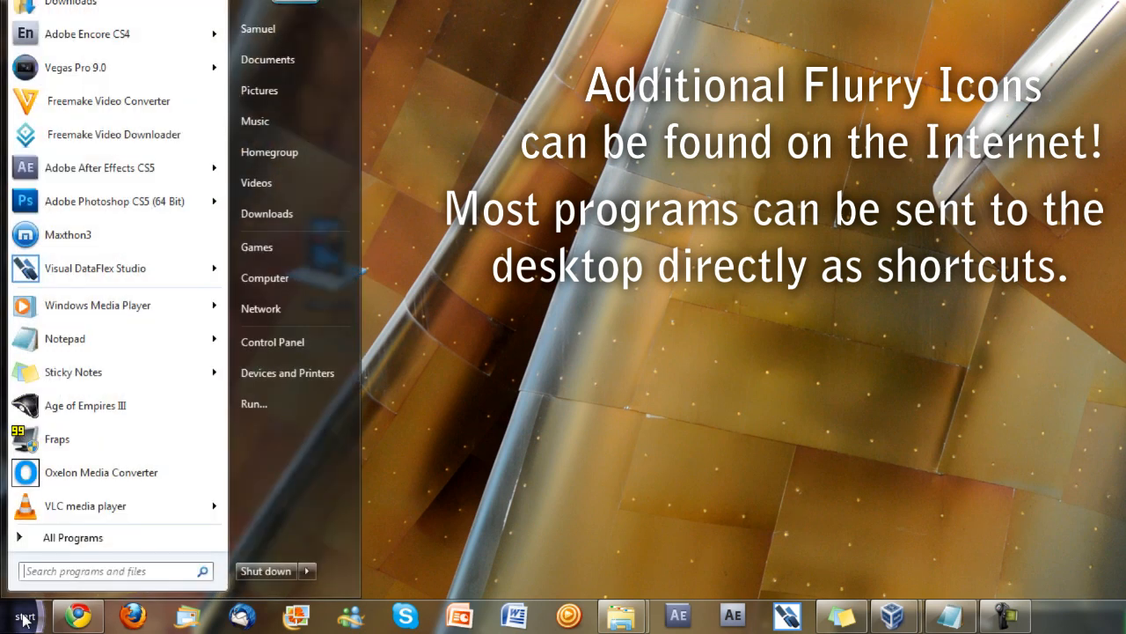
pyautogui.moveTo(97, 304)
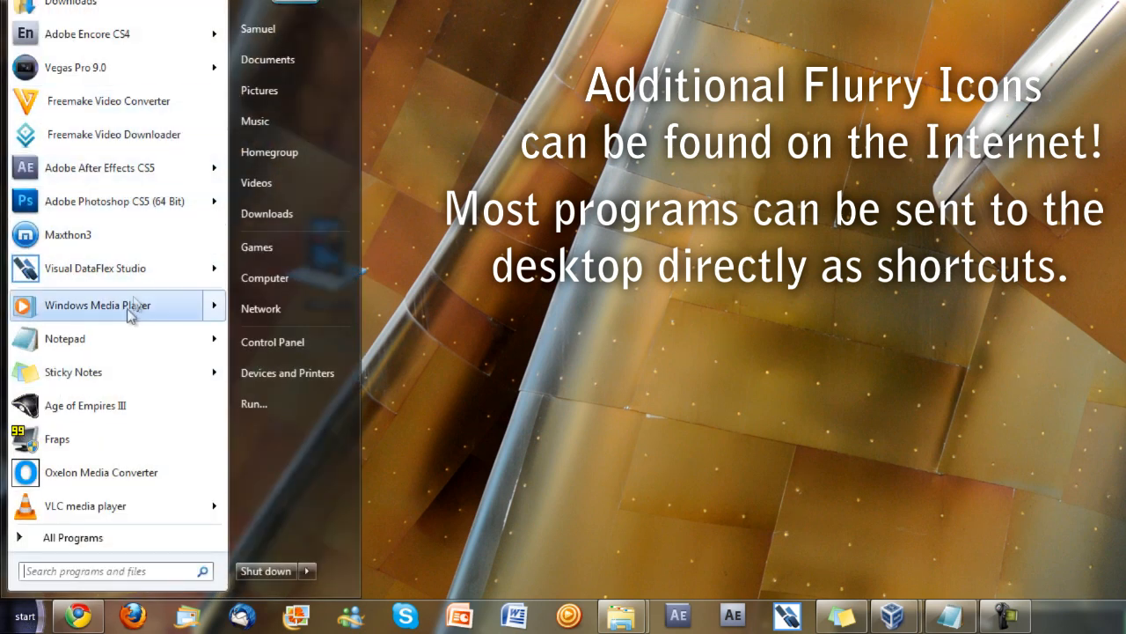
pyautogui.rightClick(97, 305)
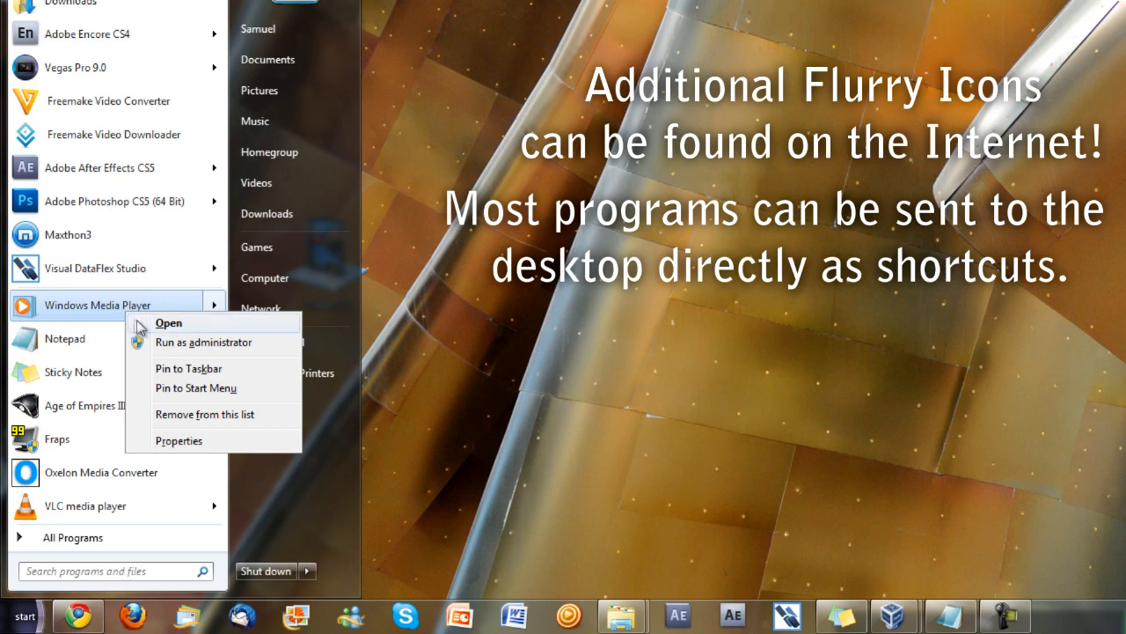
pyautogui.click(72, 536)
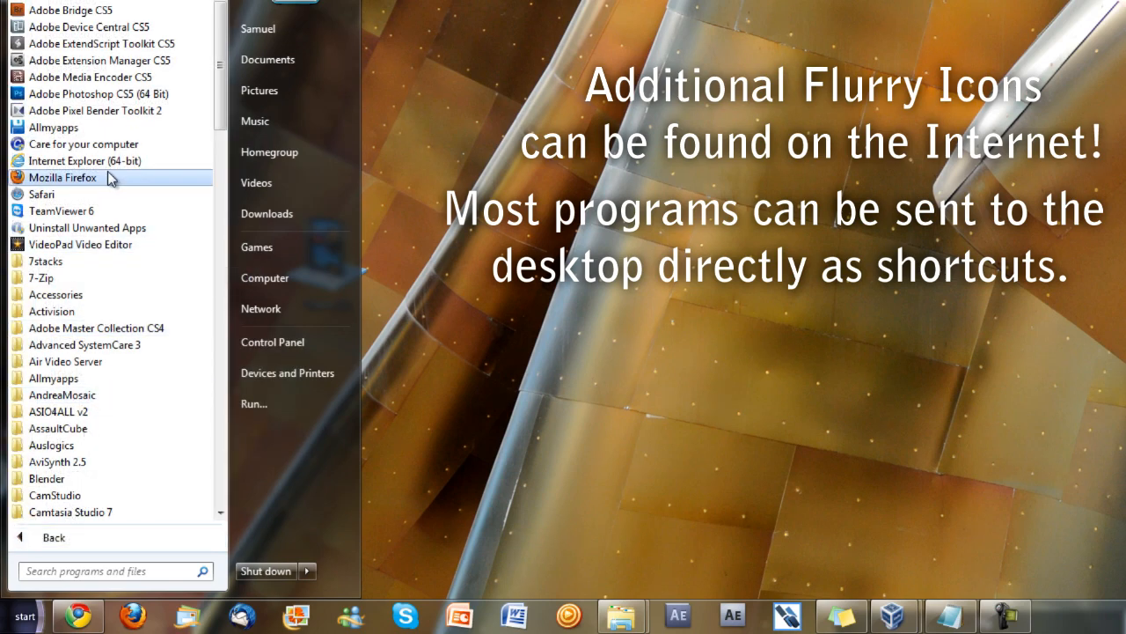
pyautogui.scroll(-3)
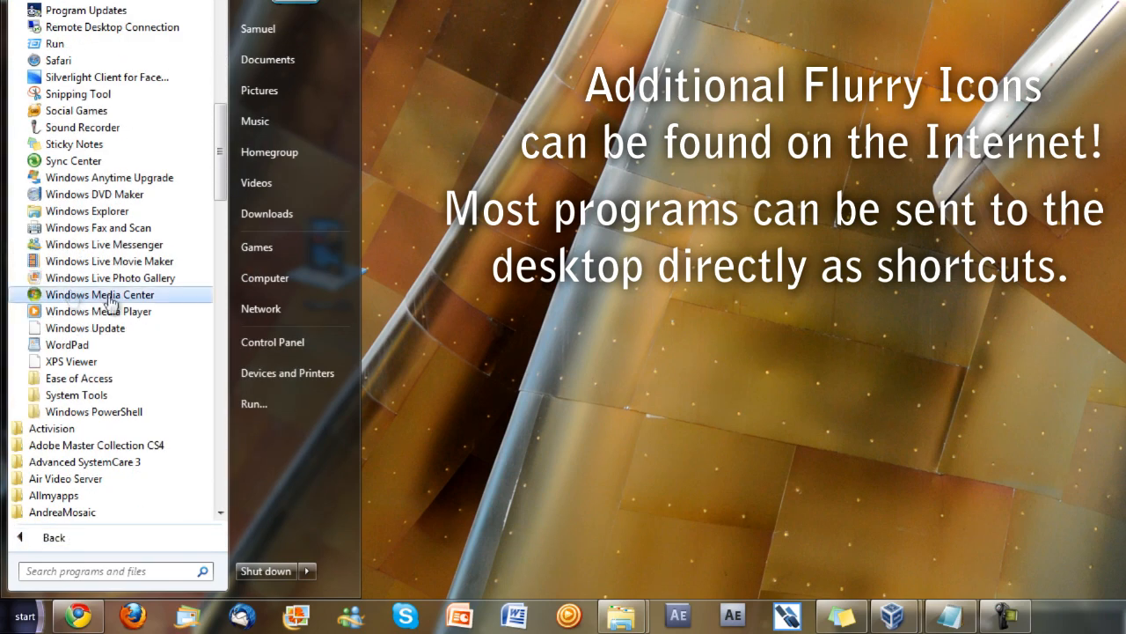
pyautogui.rightClick(86, 311)
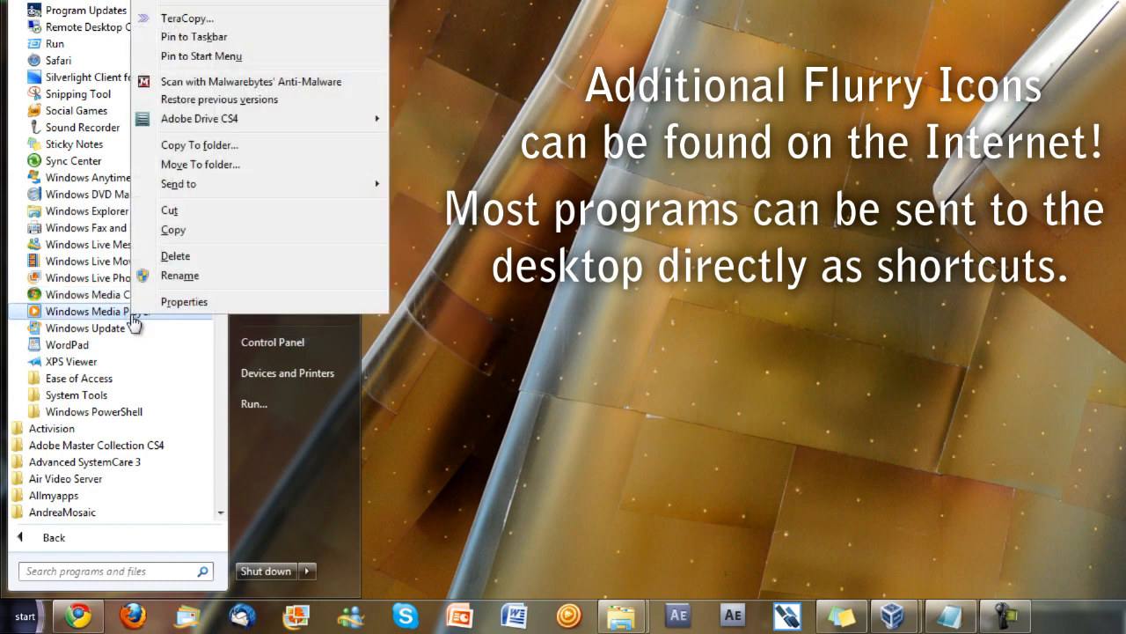
pyautogui.moveTo(196, 196)
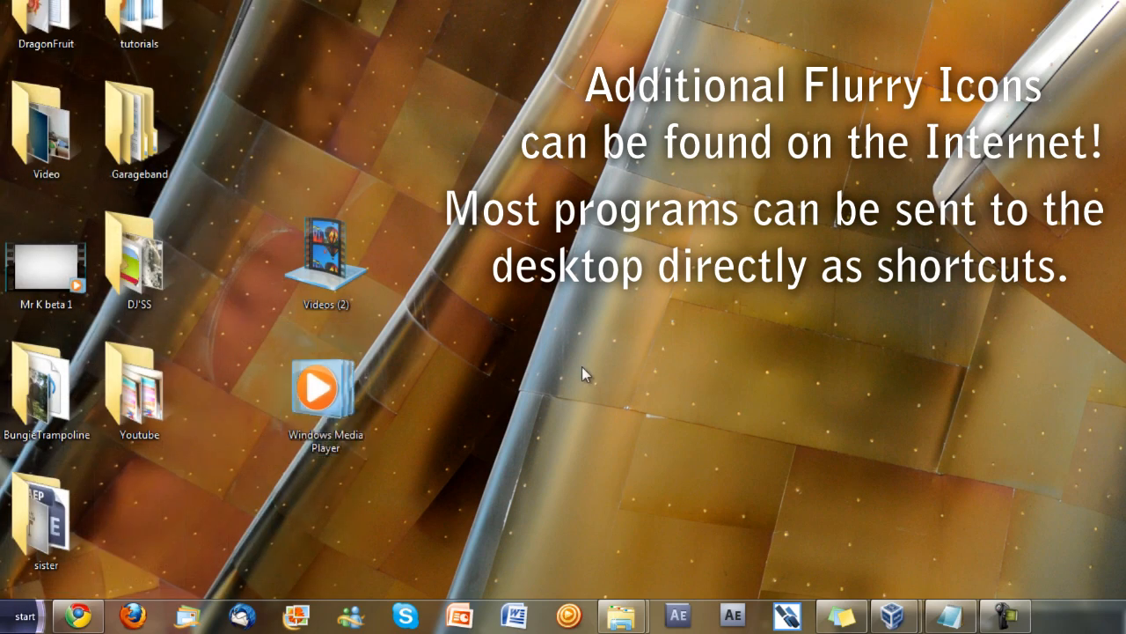
# Browse All Programs for the Adobe Master Collection CS4 applications.
pyautogui.click(23, 615)
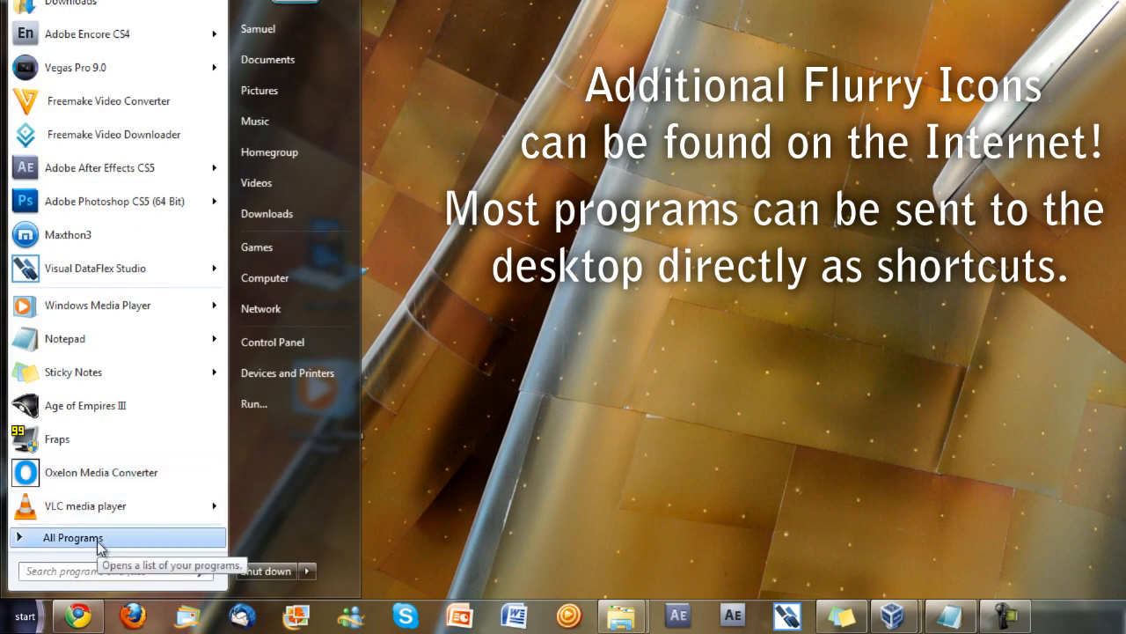
pyautogui.click(72, 538)
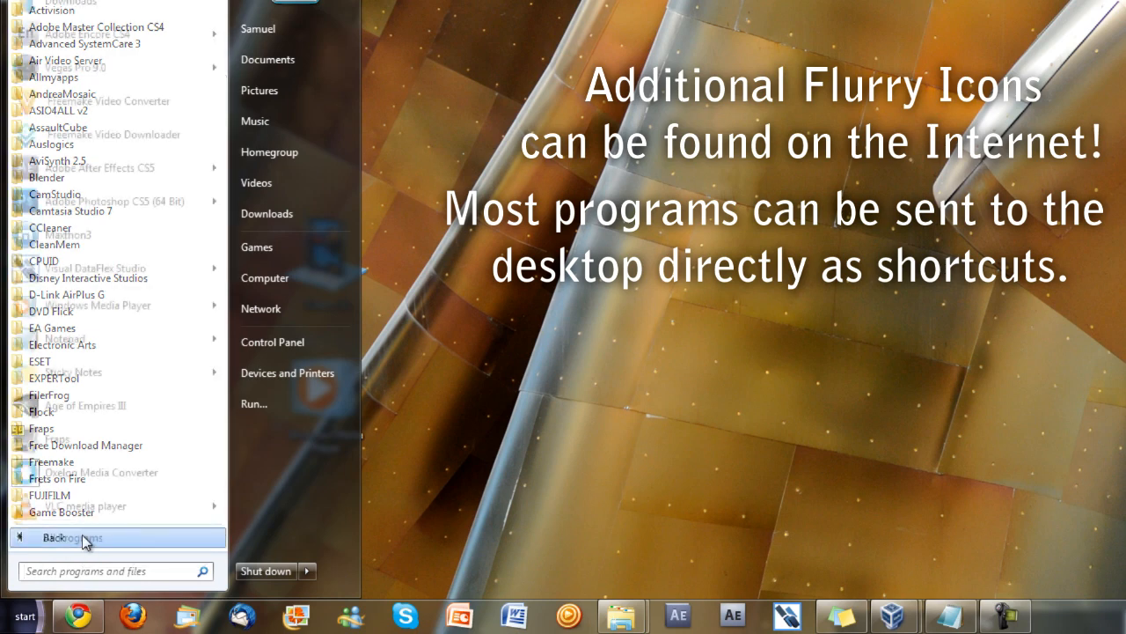
pyautogui.rightClick(83, 167)
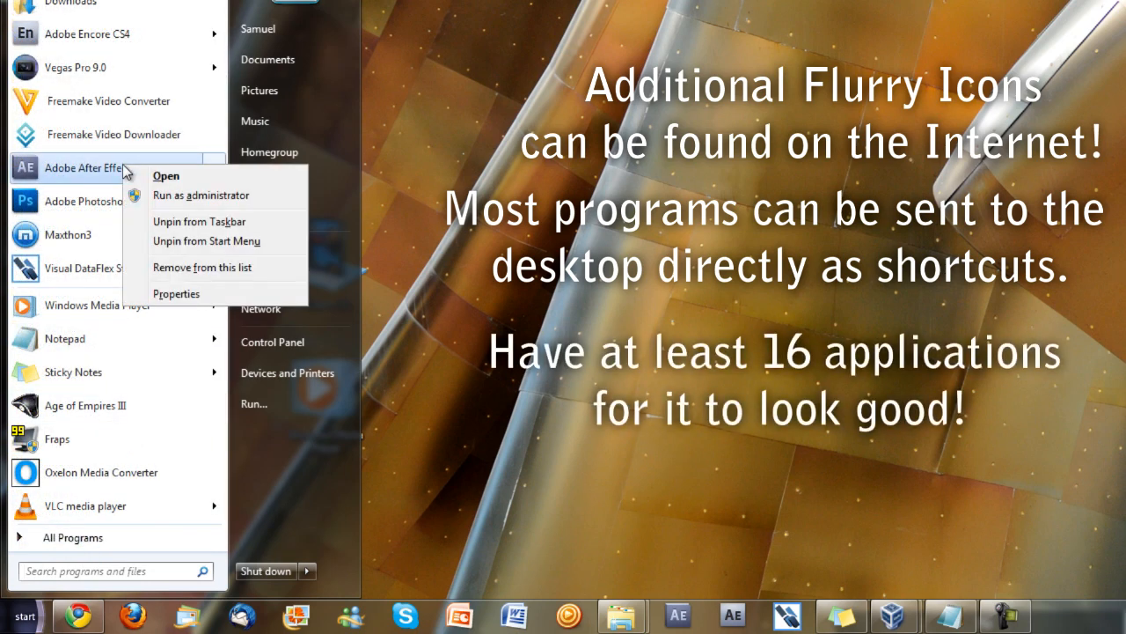
pyautogui.click(72, 537)
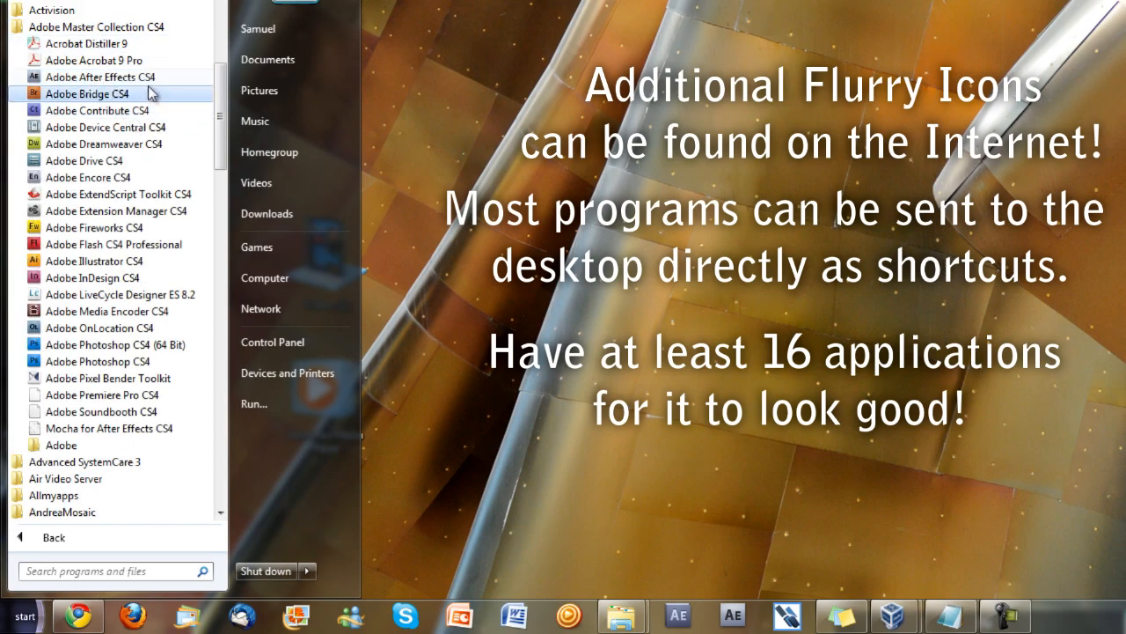
pyautogui.rightClick(100, 76)
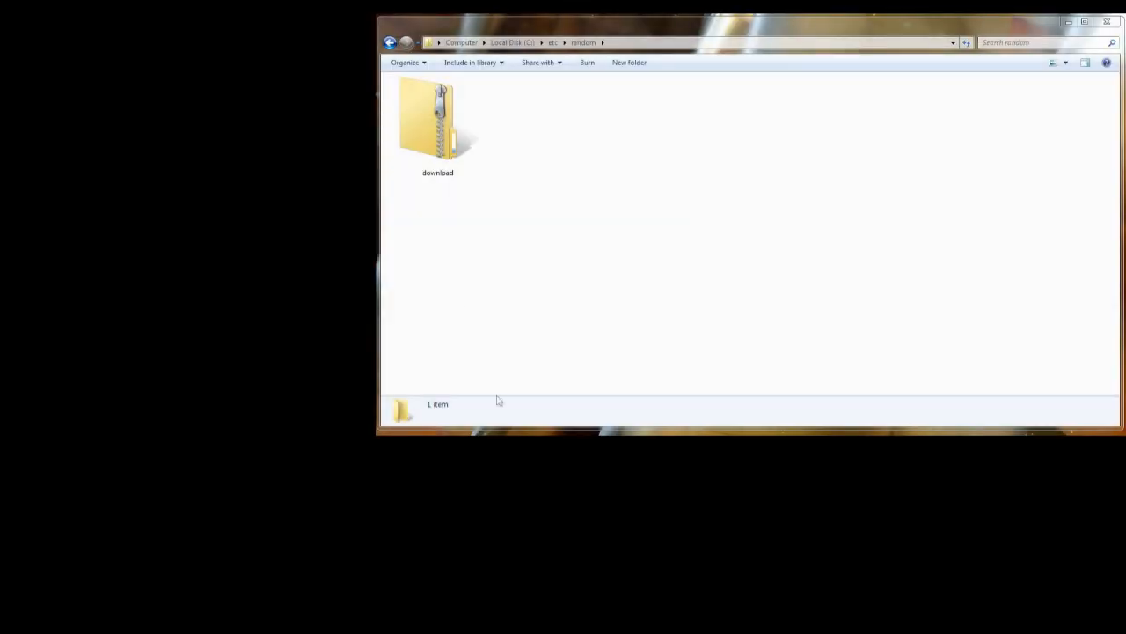
# Extract download.zip into the download folder and browse its Icons folder.
pyautogui.rightClick(437, 124)
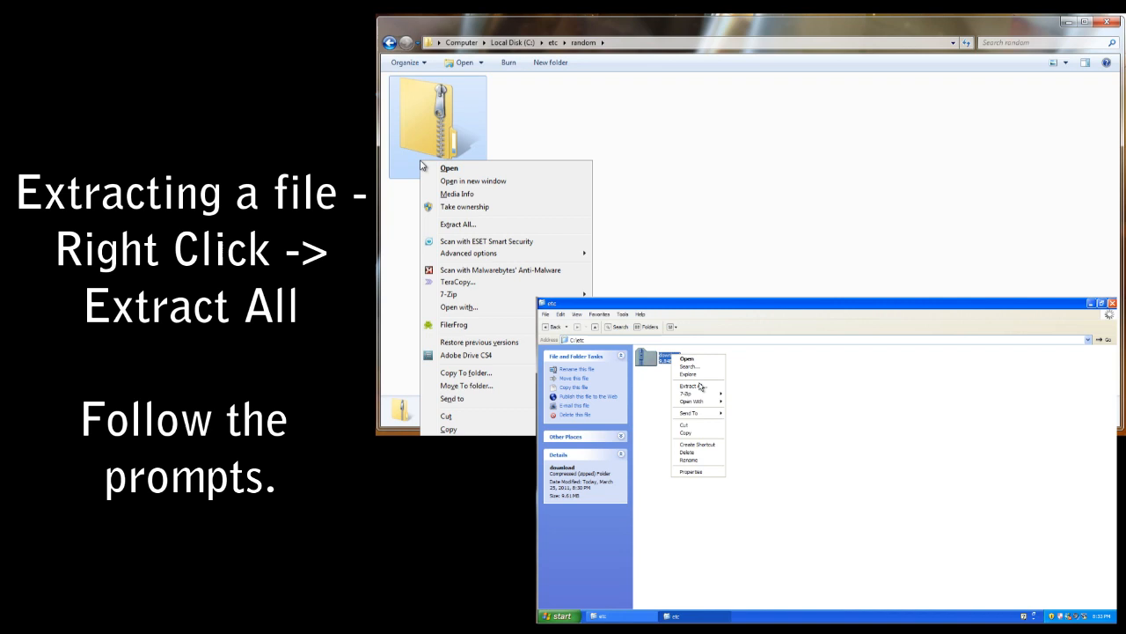
pyautogui.click(457, 223)
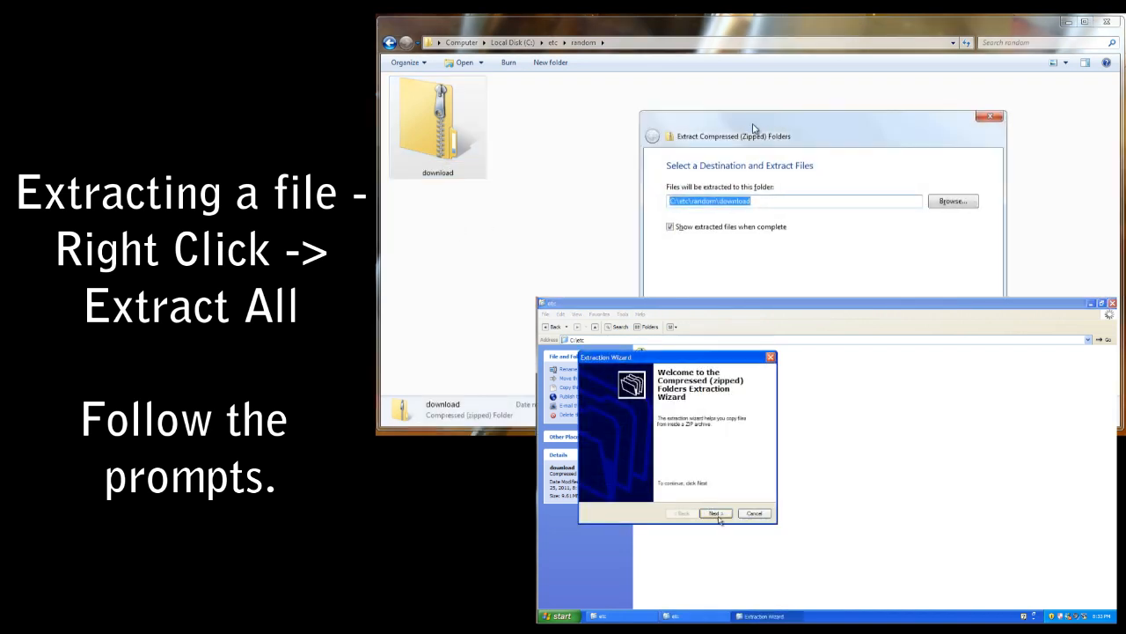
pyautogui.click(714, 513)
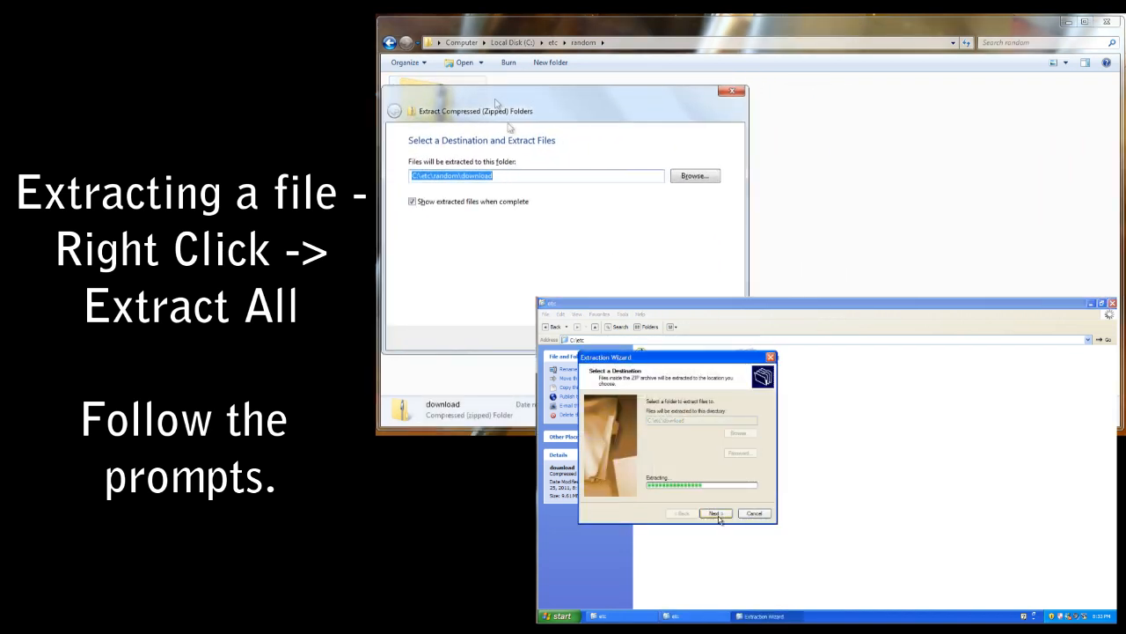
pyautogui.click(715, 514)
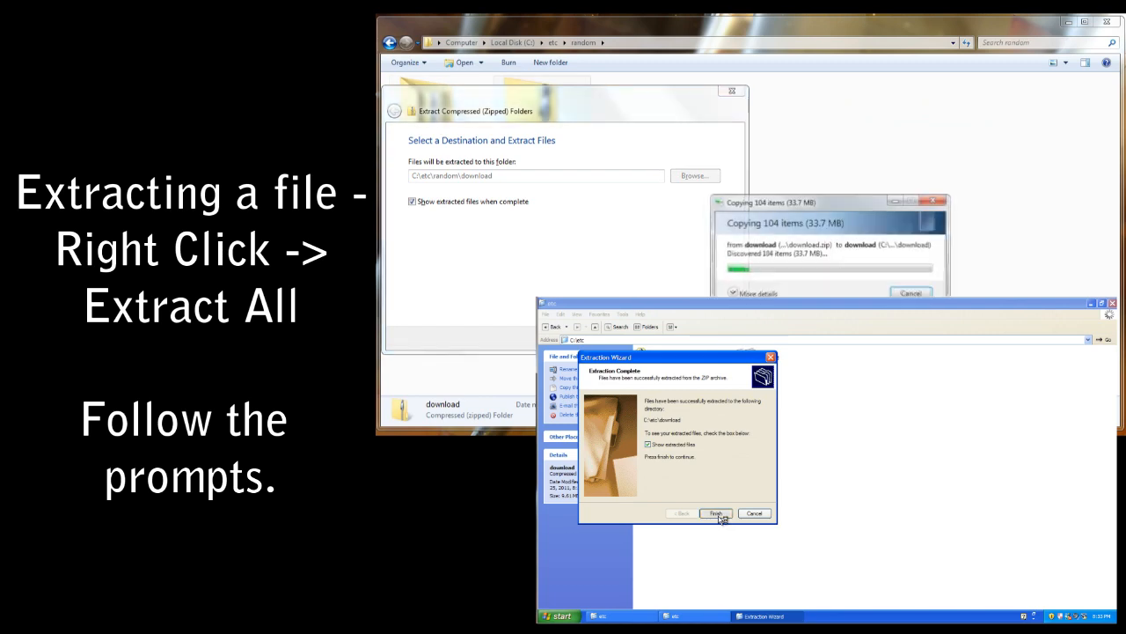
pyautogui.click(716, 513)
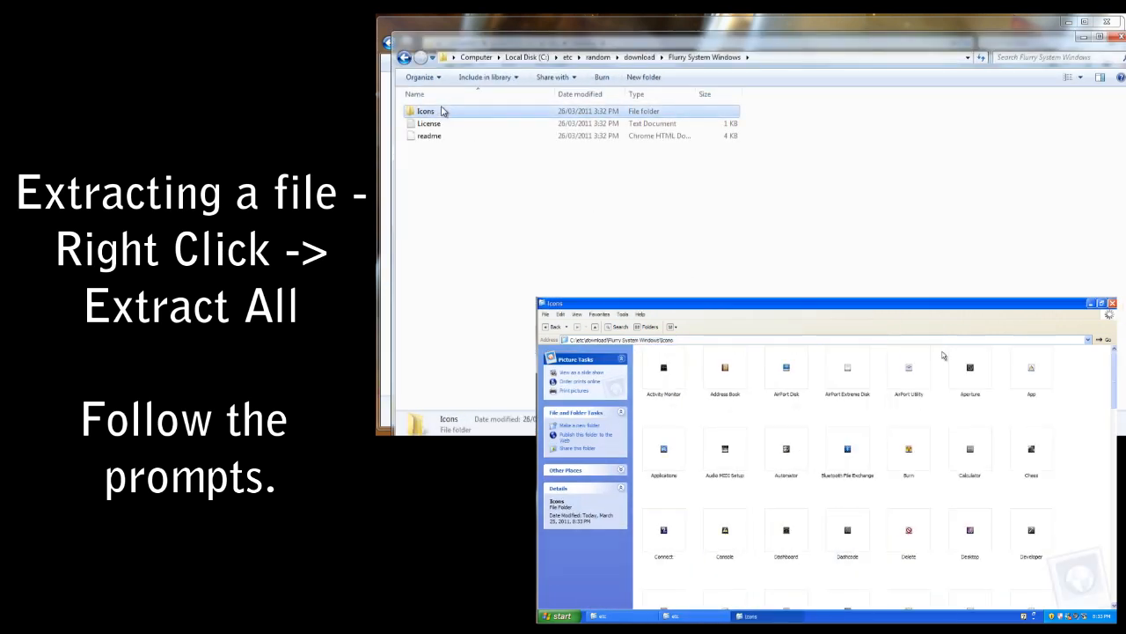
pyautogui.doubleClick(425, 111)
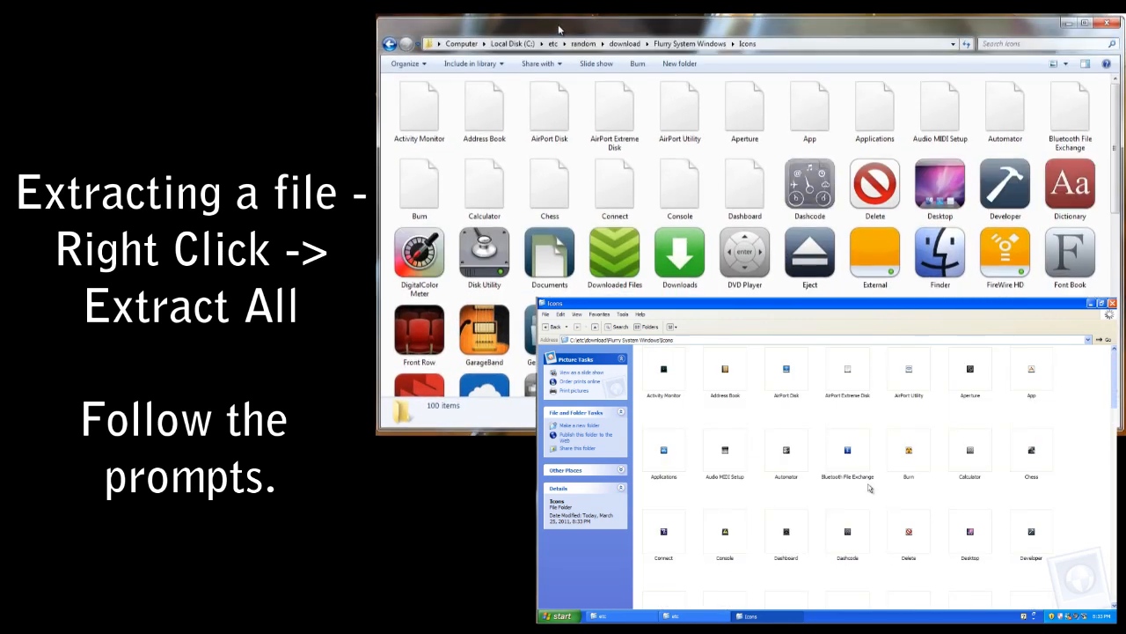
pyautogui.scroll(-3)
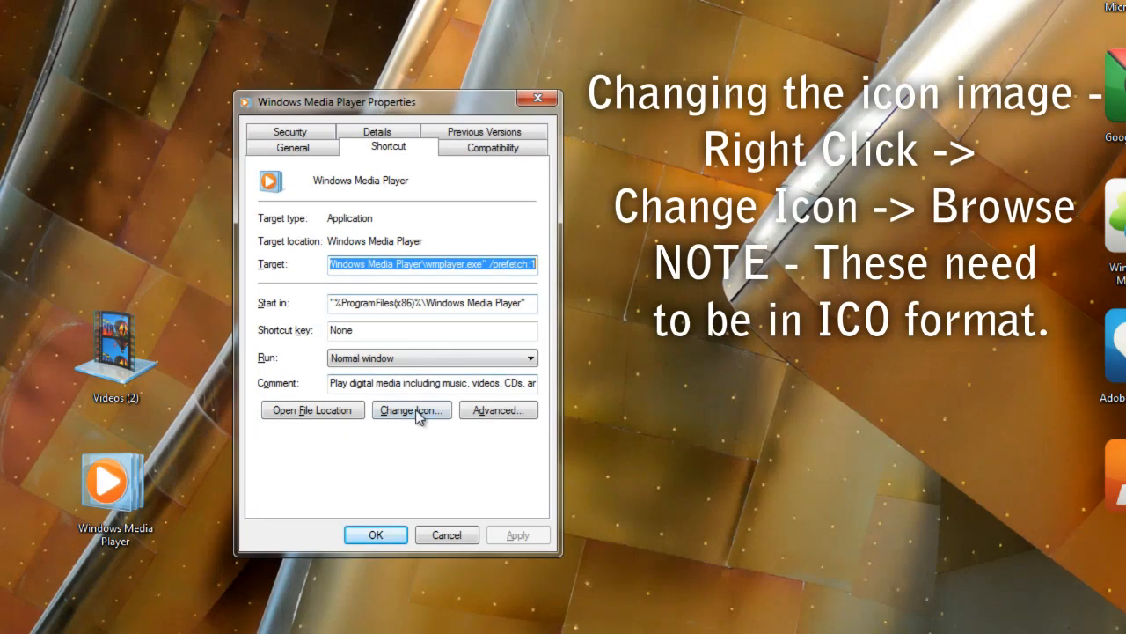
# Change the Windows Media Player shortcut's icon to the orange Flurry music note.
pyautogui.click(411, 409)
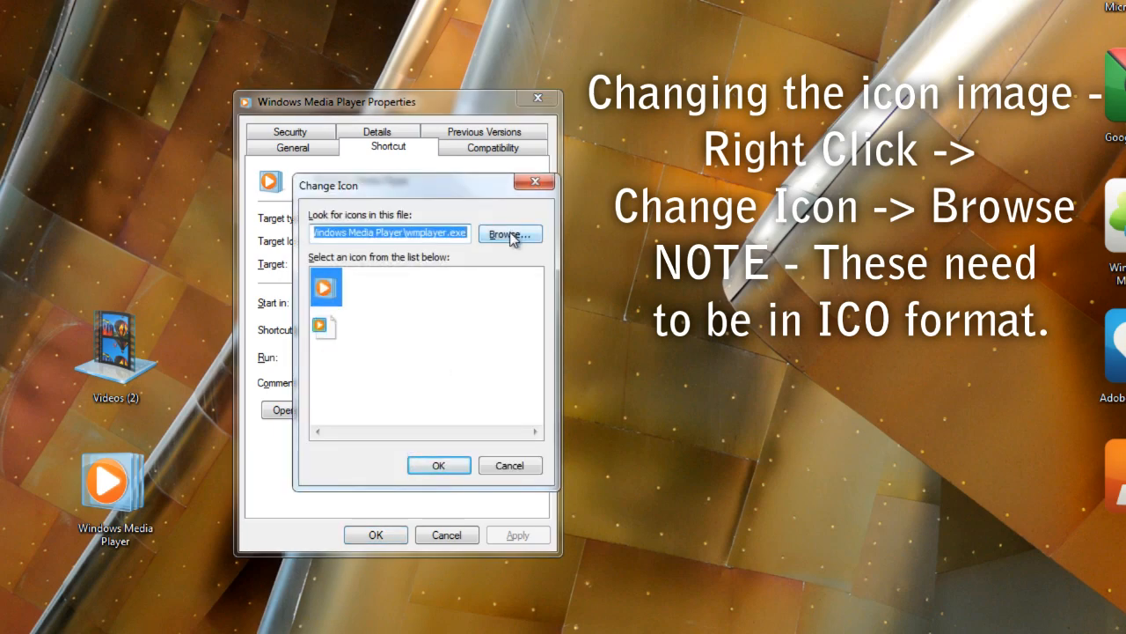
pyautogui.click(510, 234)
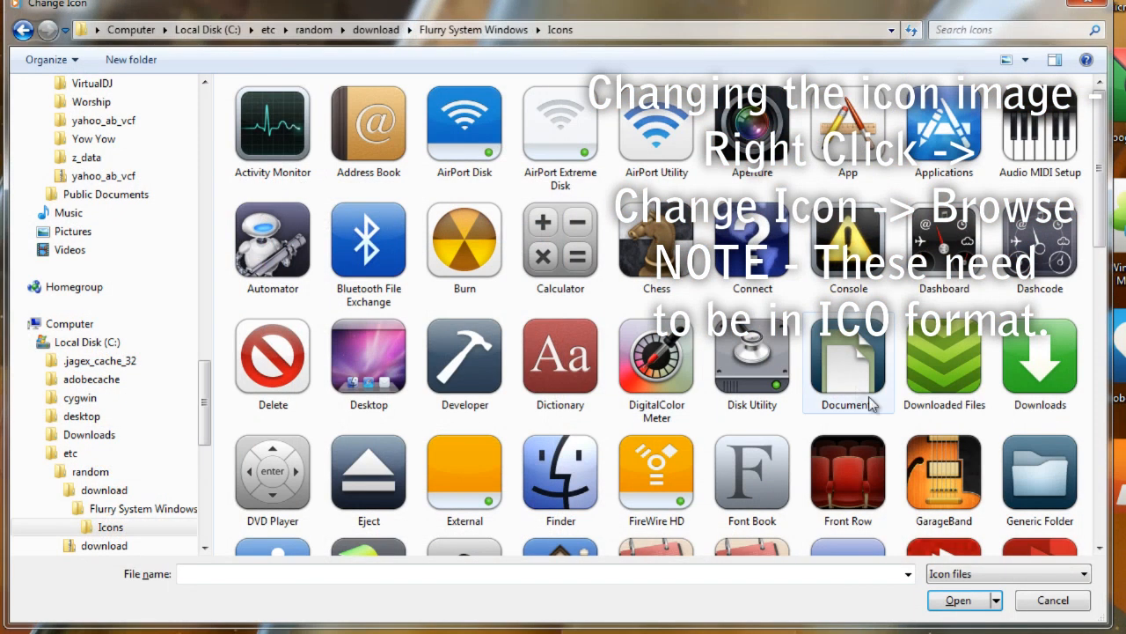
pyautogui.scroll(-3)
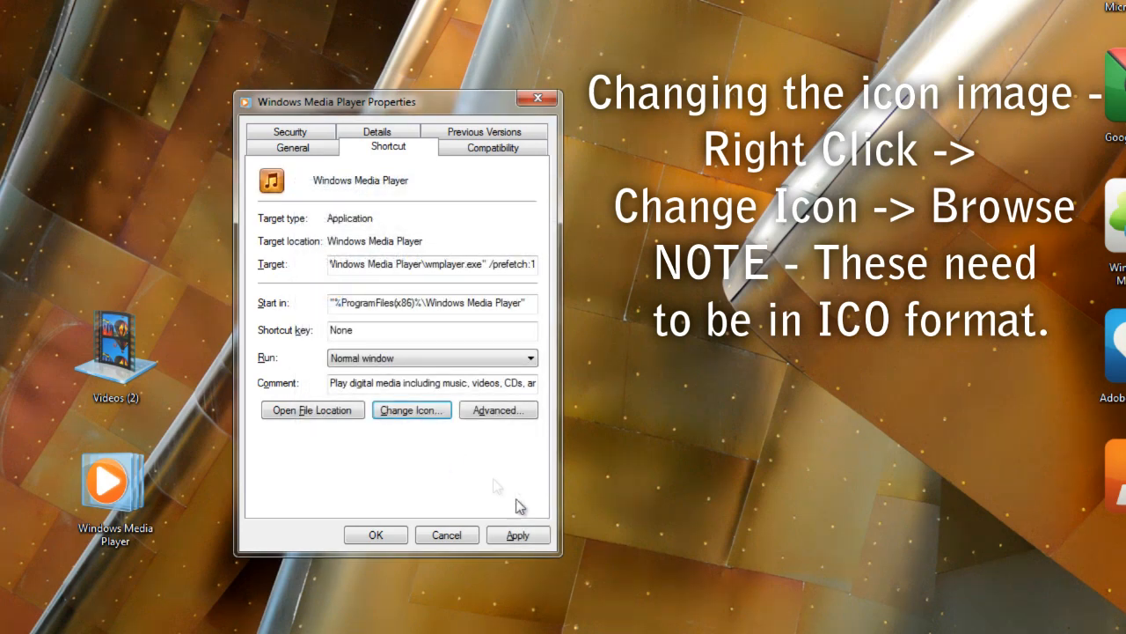
pyautogui.click(411, 410)
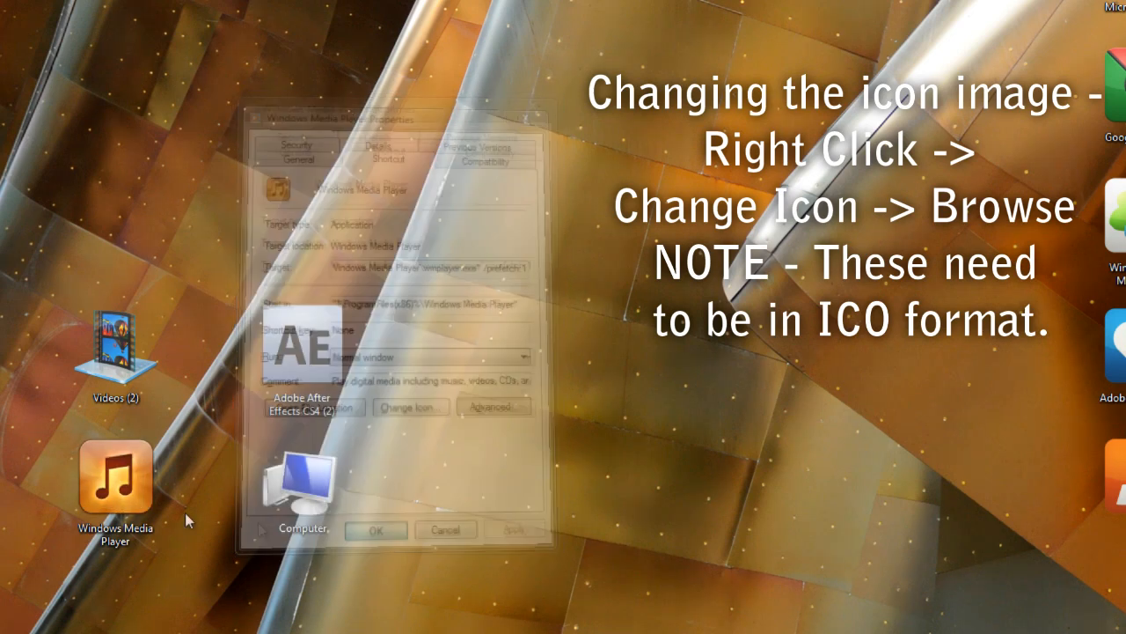
pyautogui.click(374, 530)
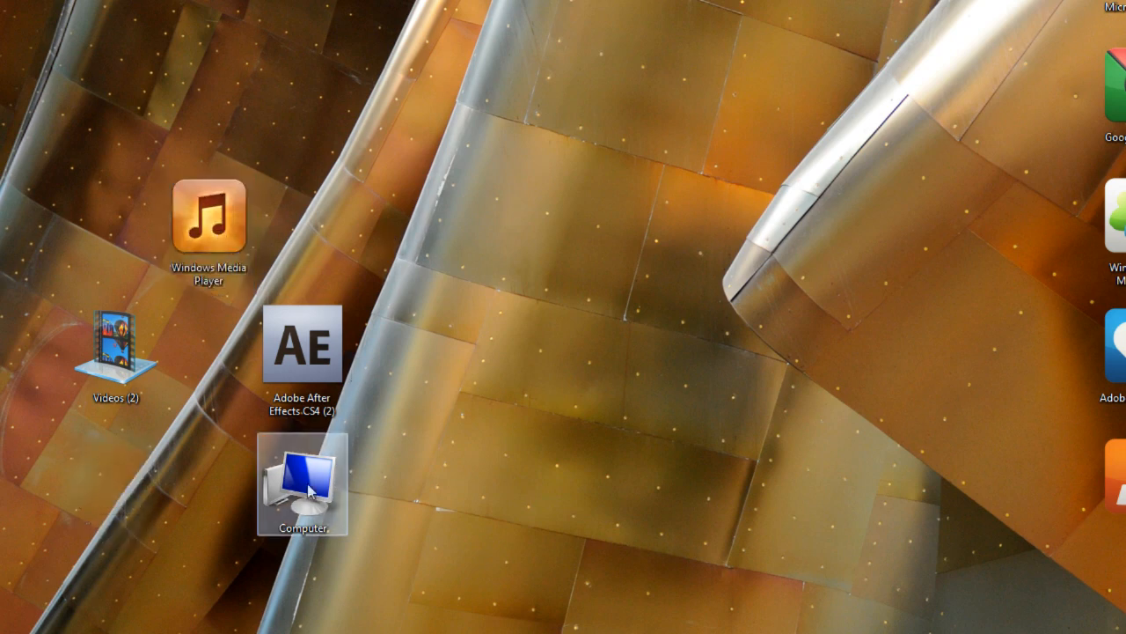
# Move the Computer icon beside the music icon, create a shortcut, and open its Properties.
pyautogui.moveTo(302, 484); pyautogui.dragTo(396, 222)
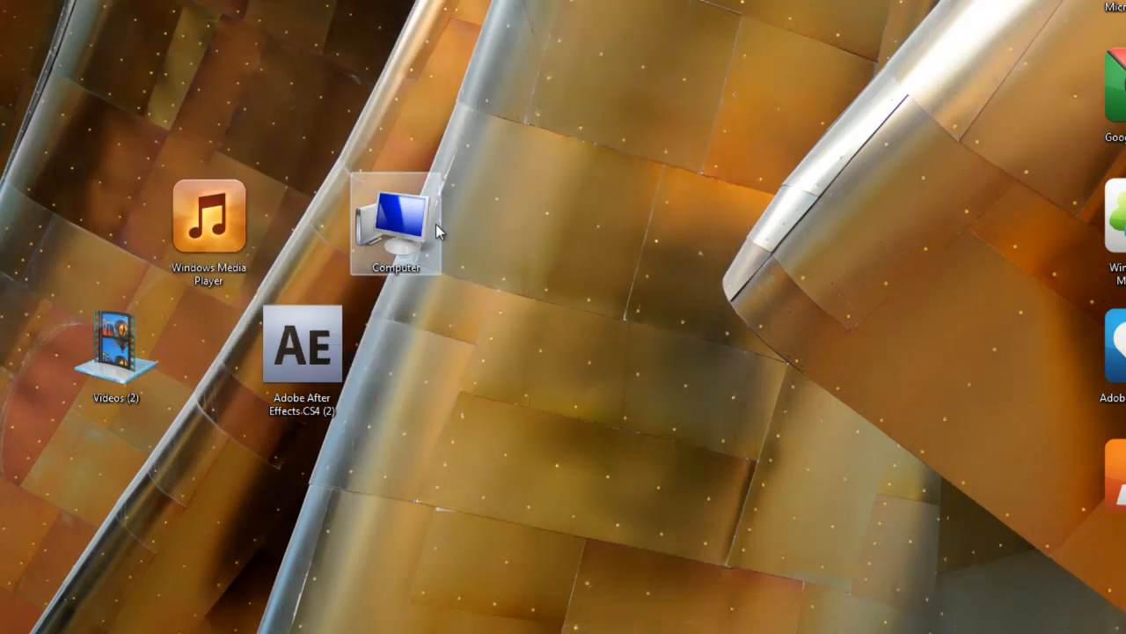
pyautogui.rightClick(396, 222)
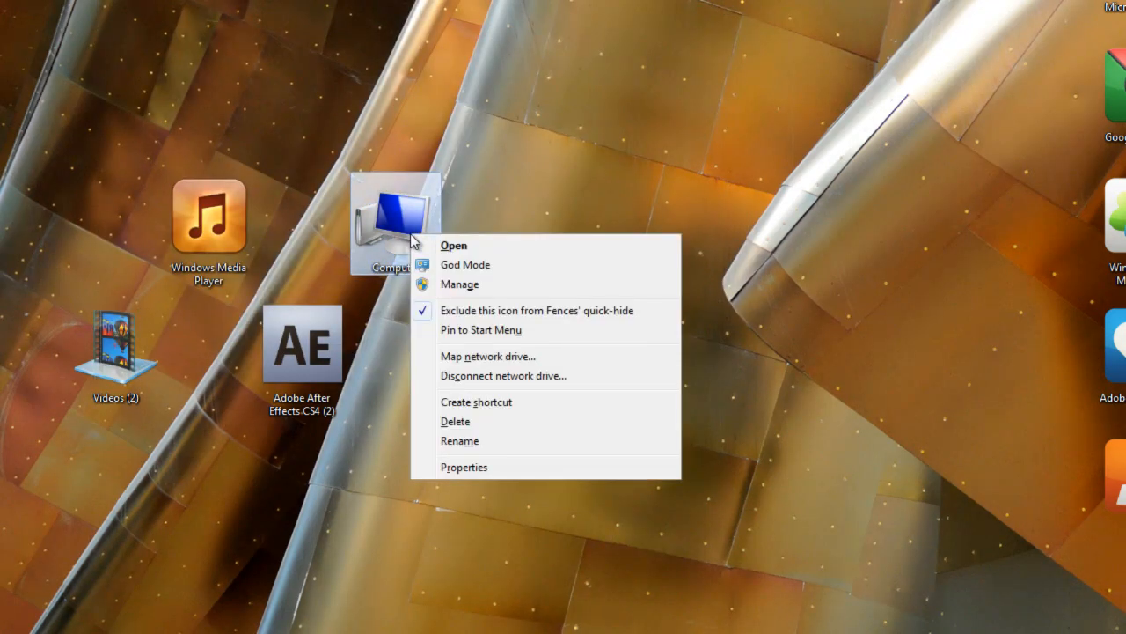
pyautogui.moveTo(499, 414)
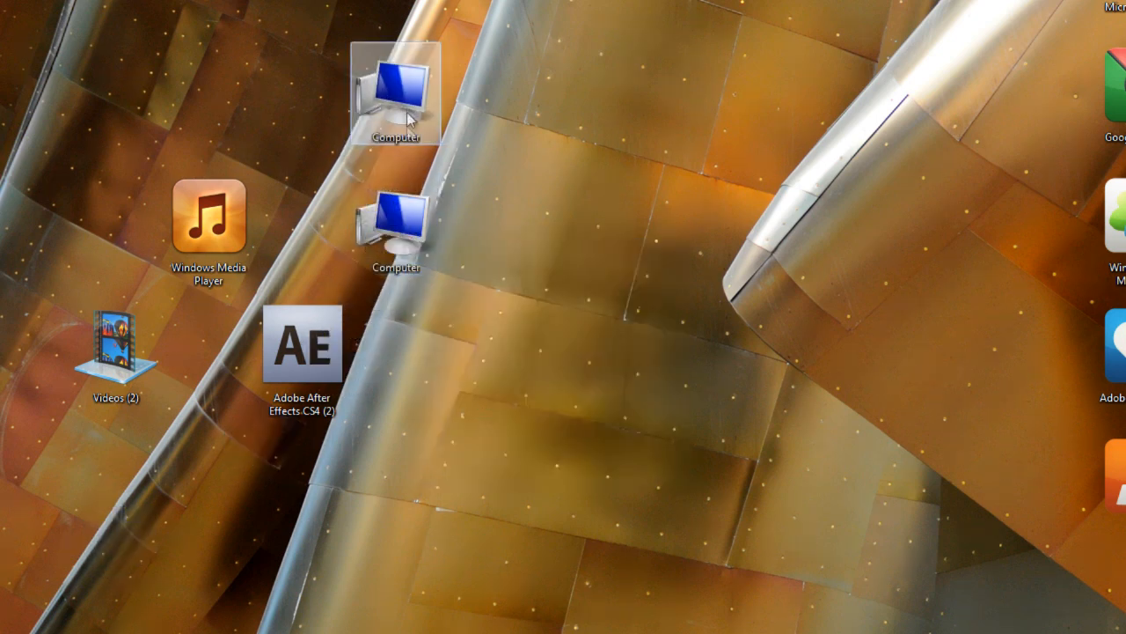
pyautogui.rightClick(395, 93)
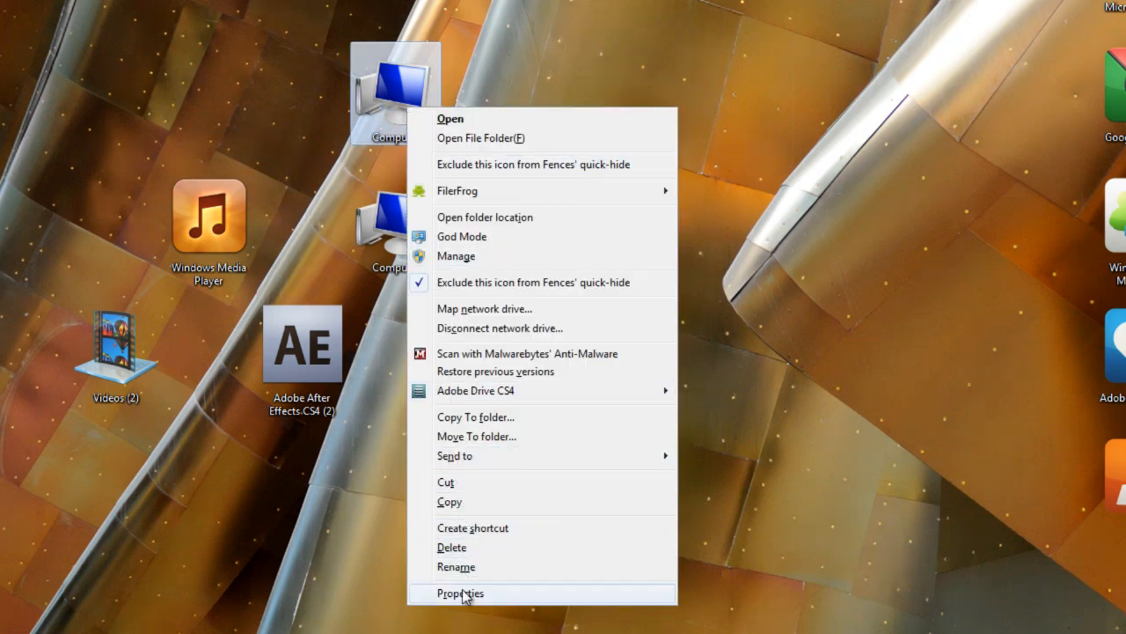
pyautogui.click(460, 593)
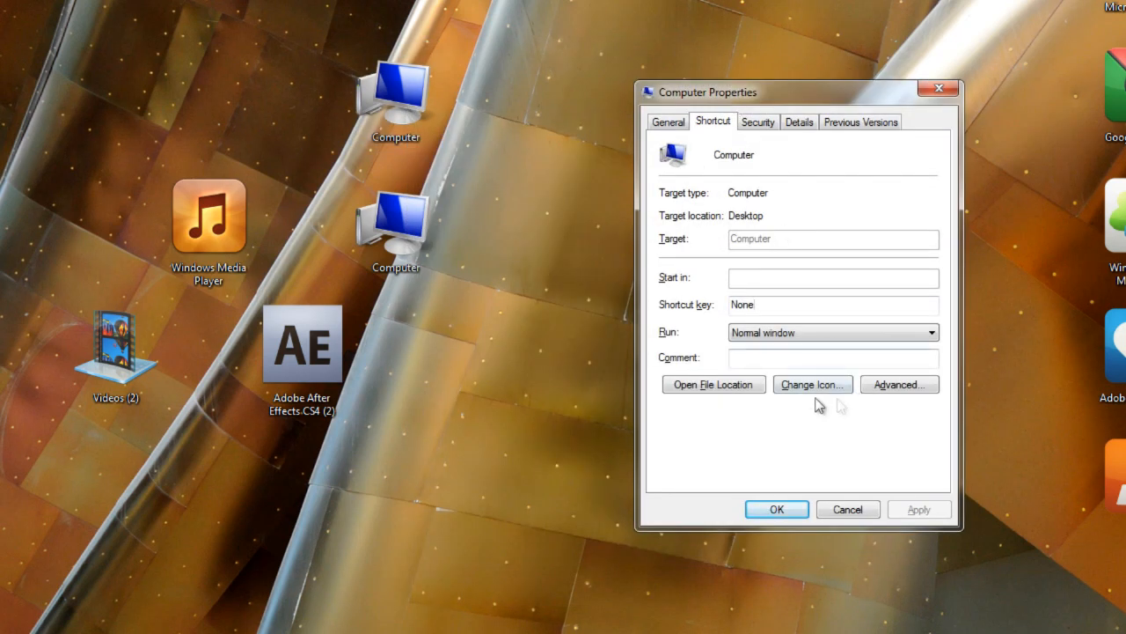
pyautogui.rightClick(394, 220)
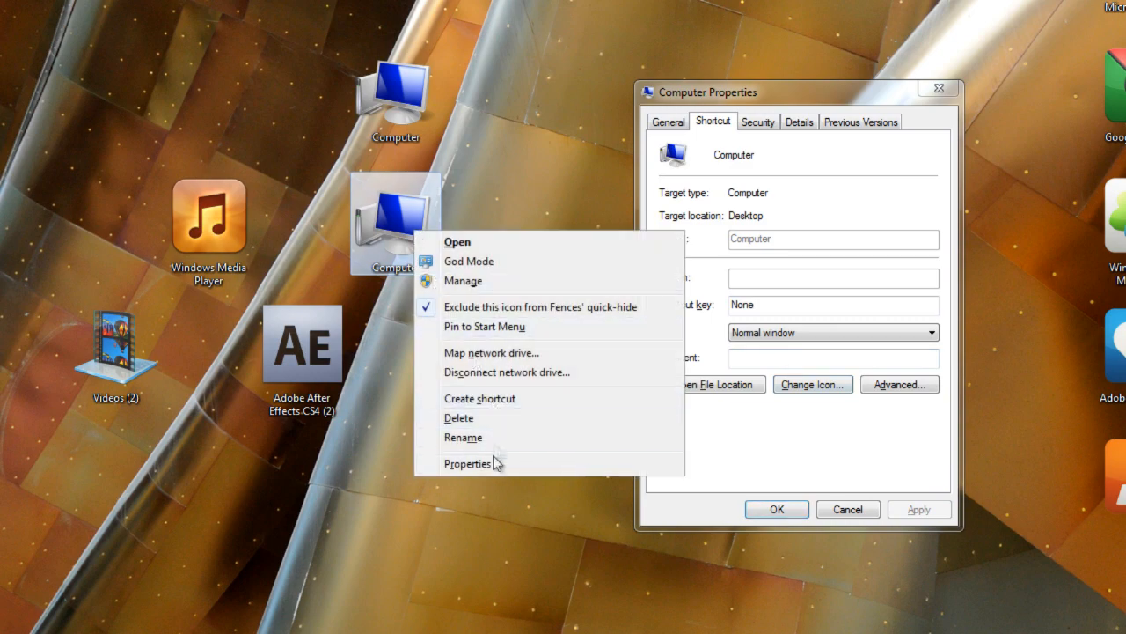